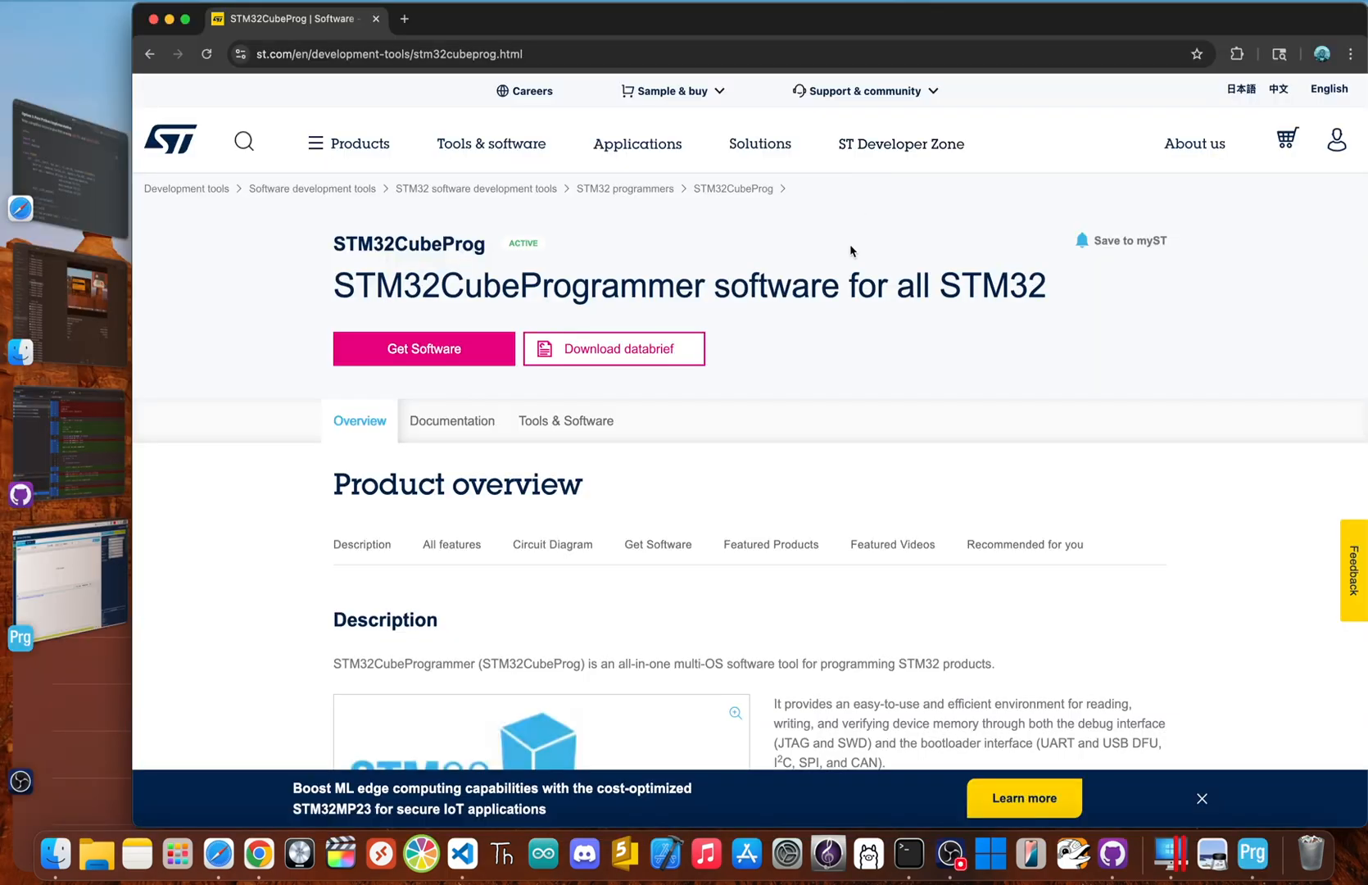
Scroll the STM32CubeProg page to the Get Software table with Mac, Linux and Windows builds.
{"action": "scroll", "scroll_direction": "down", "scroll_amount": 3}
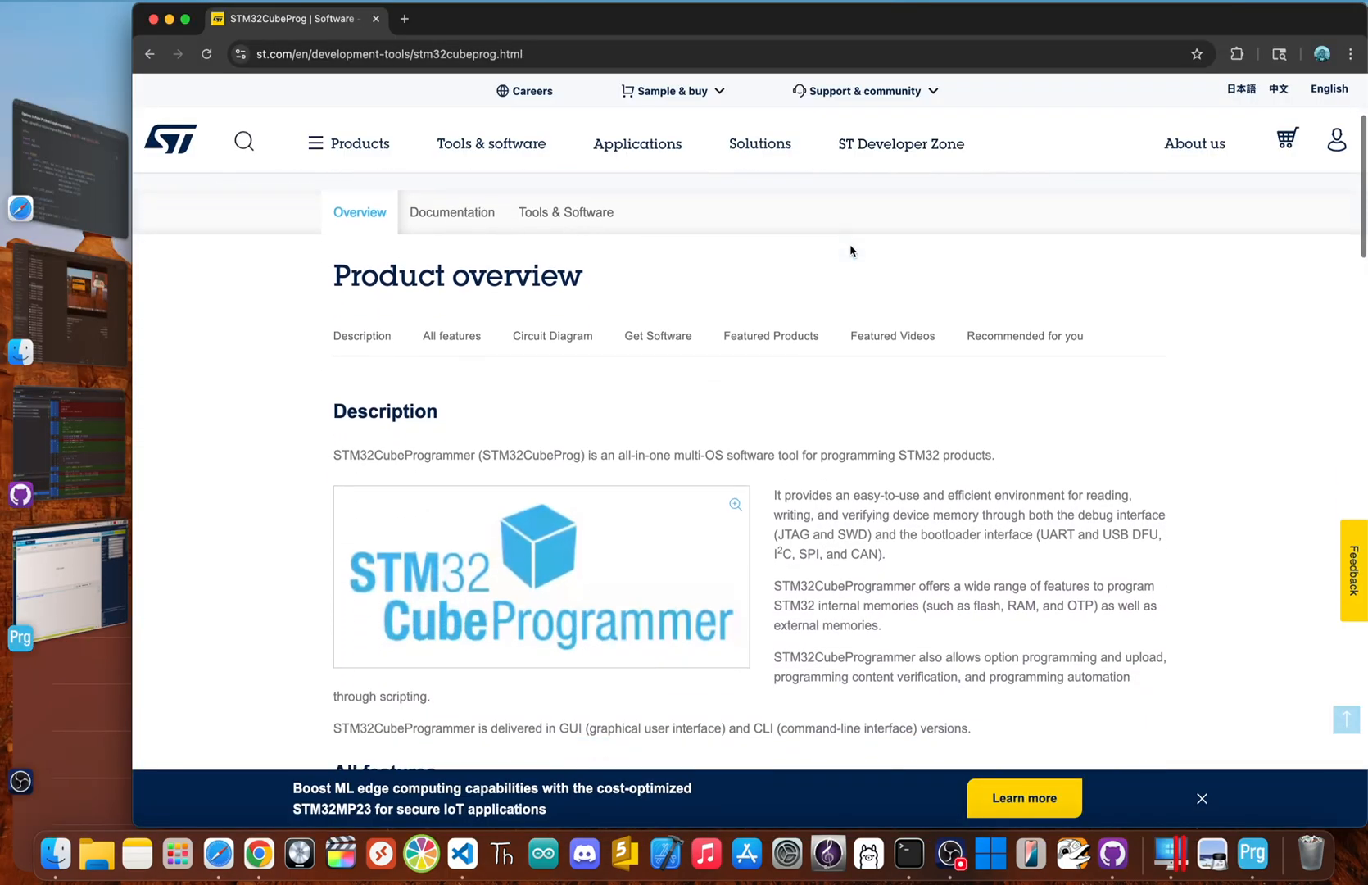
{"action": "scroll", "scroll_direction": "down", "scroll_amount": 3}
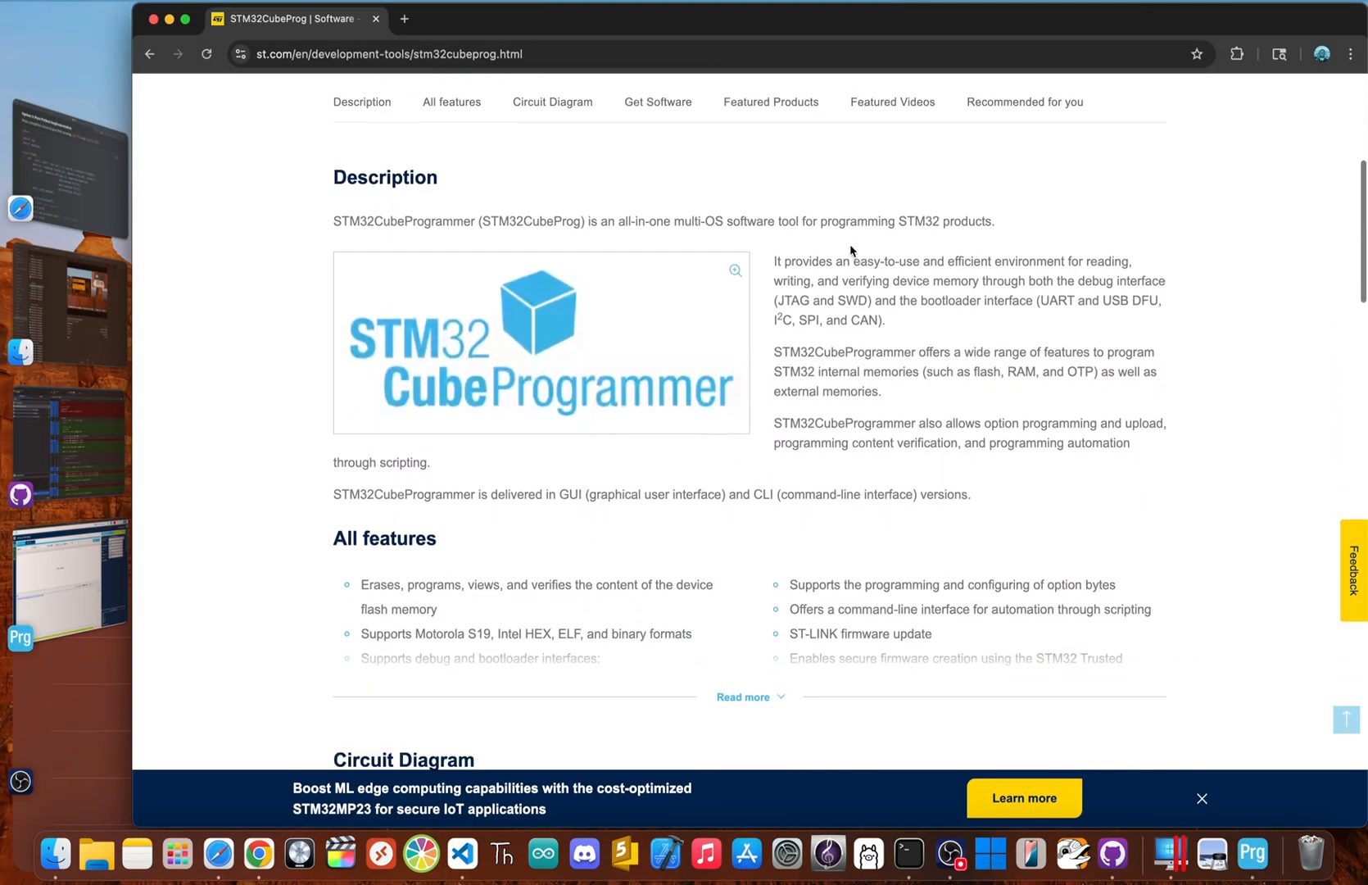
{"action": "scroll", "scroll_direction": "down", "scroll_amount": 3}
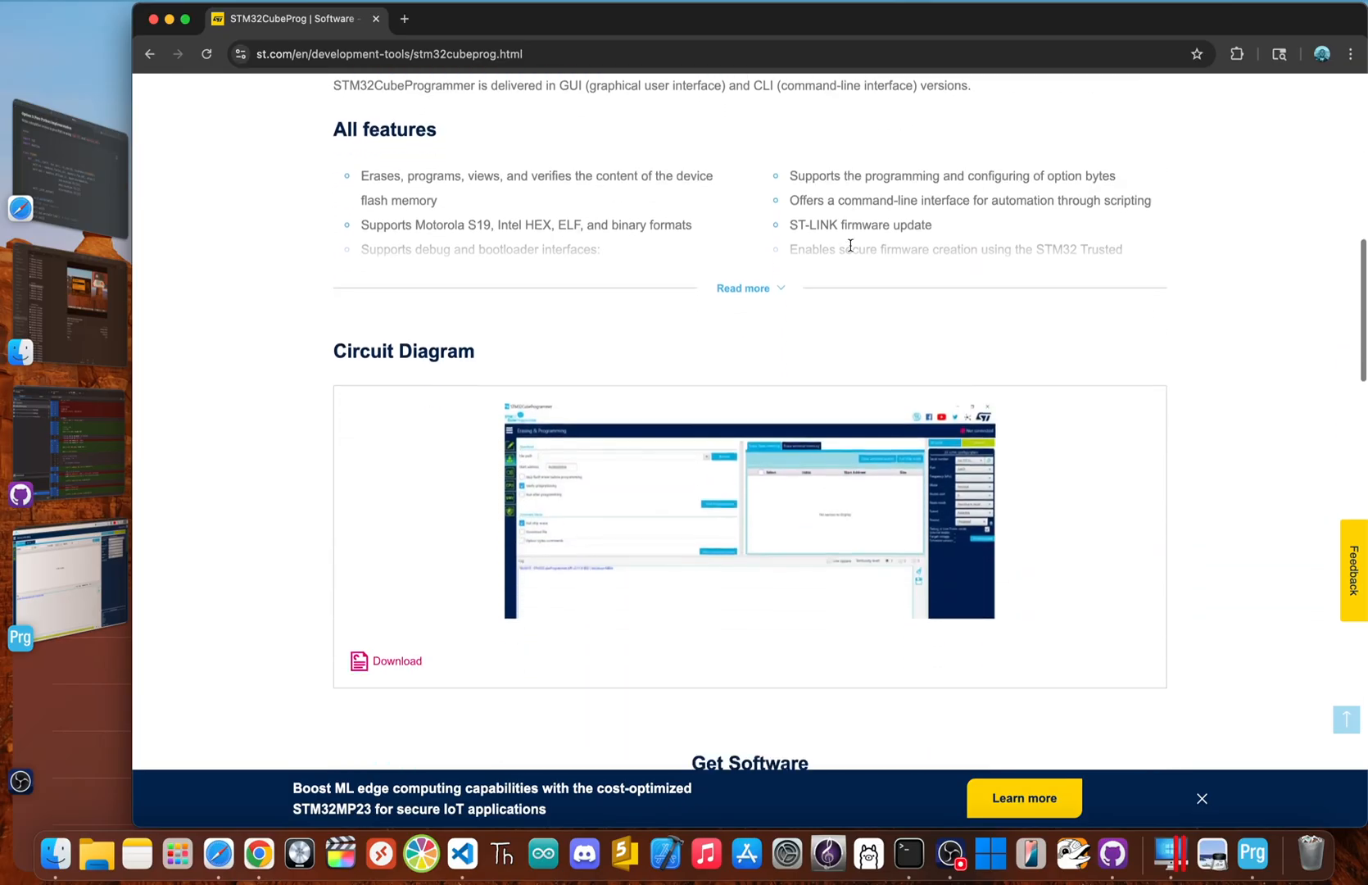
{"action": "scroll", "scroll_direction": "down", "scroll_amount": 3}
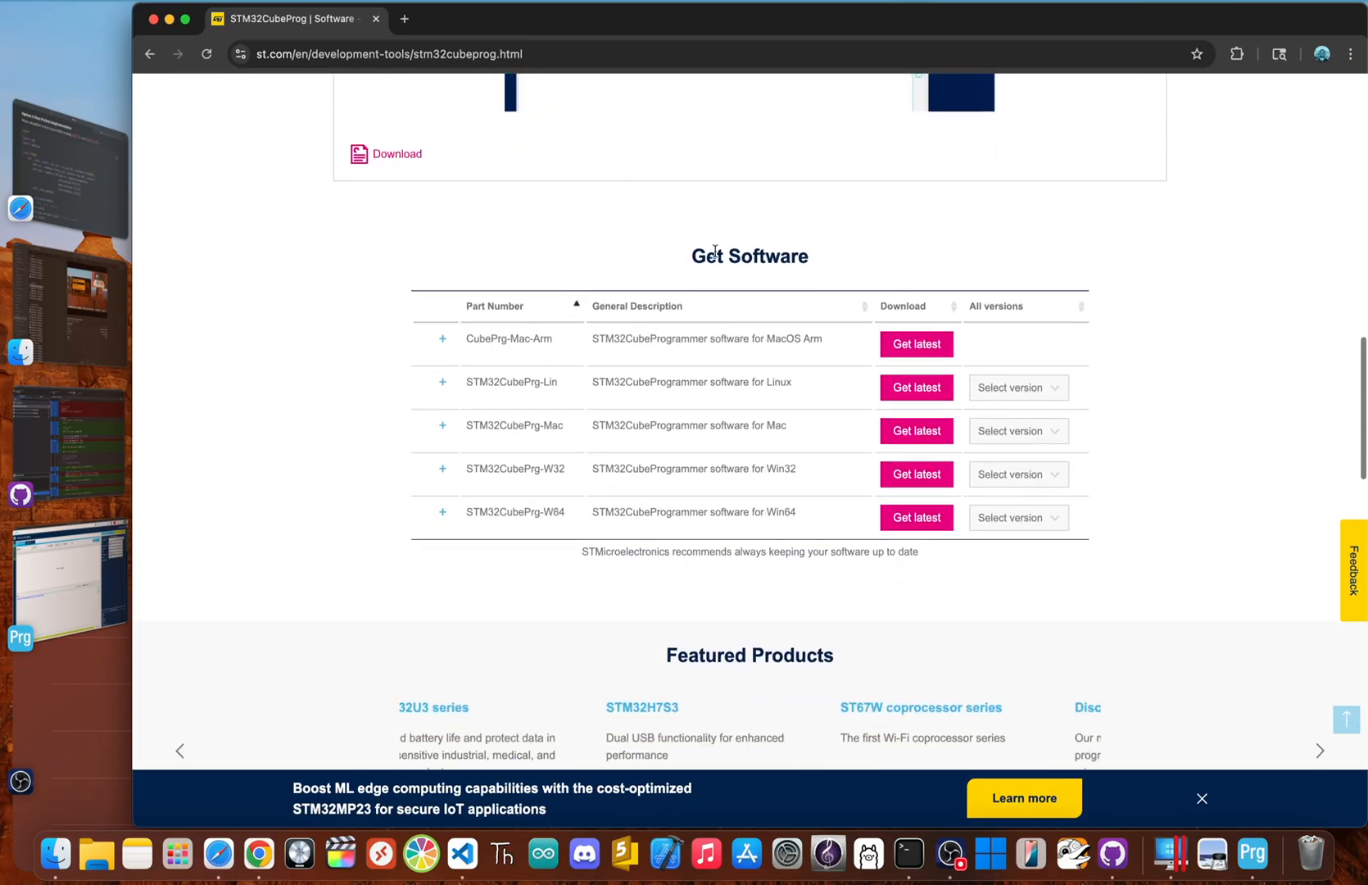
{"action": "left_click", "coordinate": [1251, 852]}
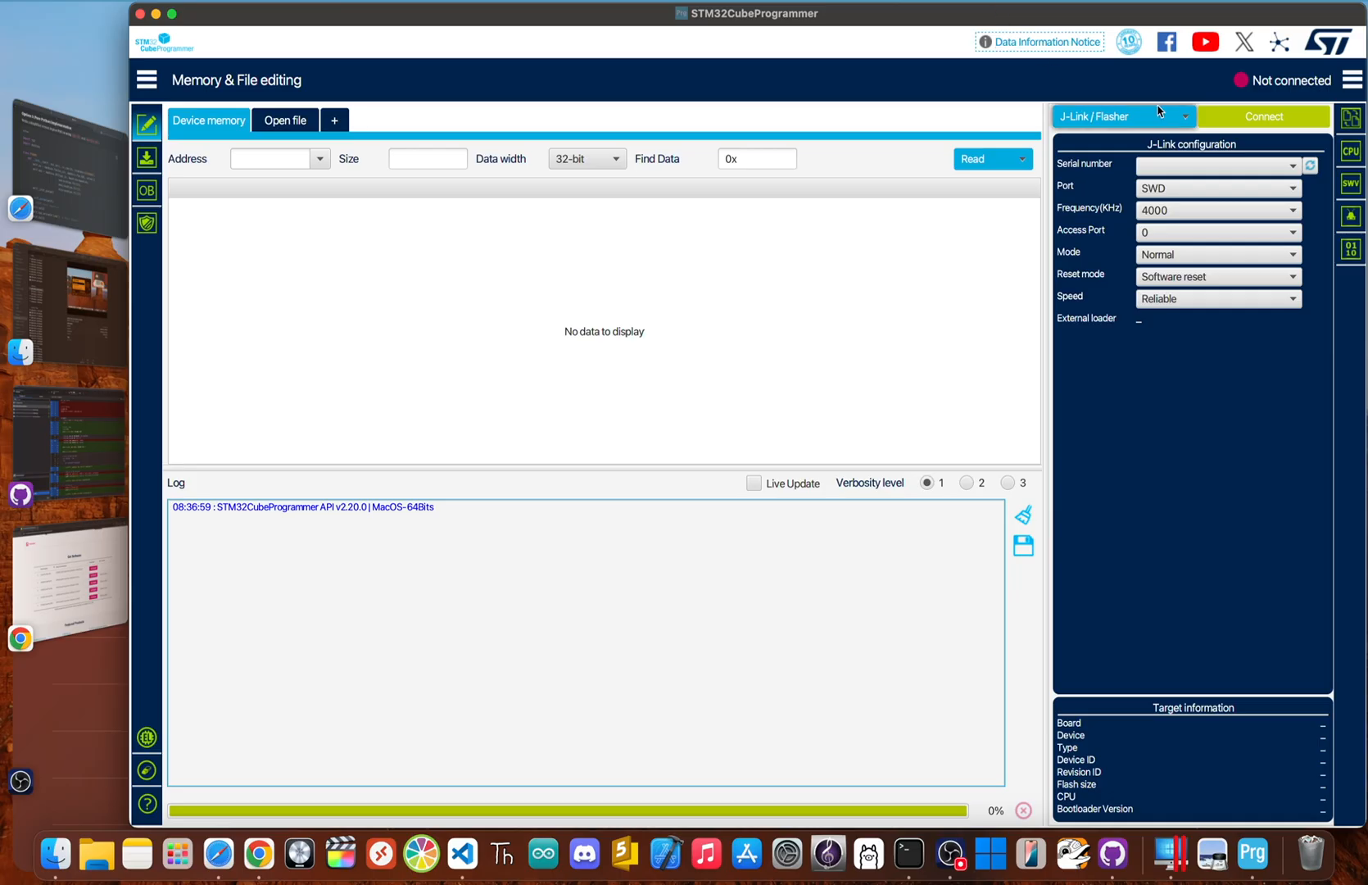
Connect over UART on port cu.usbserial-210 at 115200 baud instead of J-Link/Flasher.
{"action": "left_click", "coordinate": [1123, 117]}
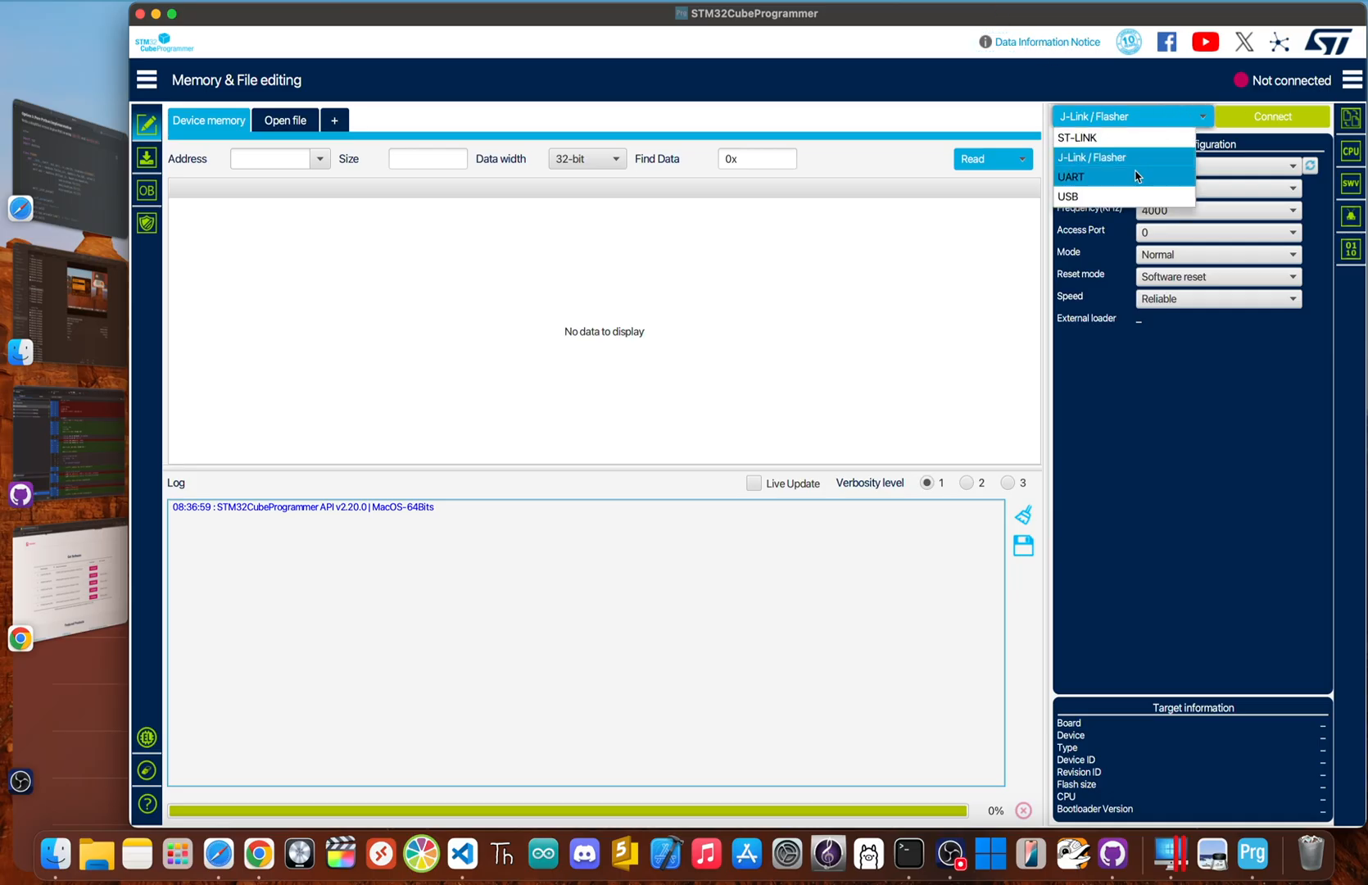
{"action": "left_click", "coordinate": [1070, 176]}
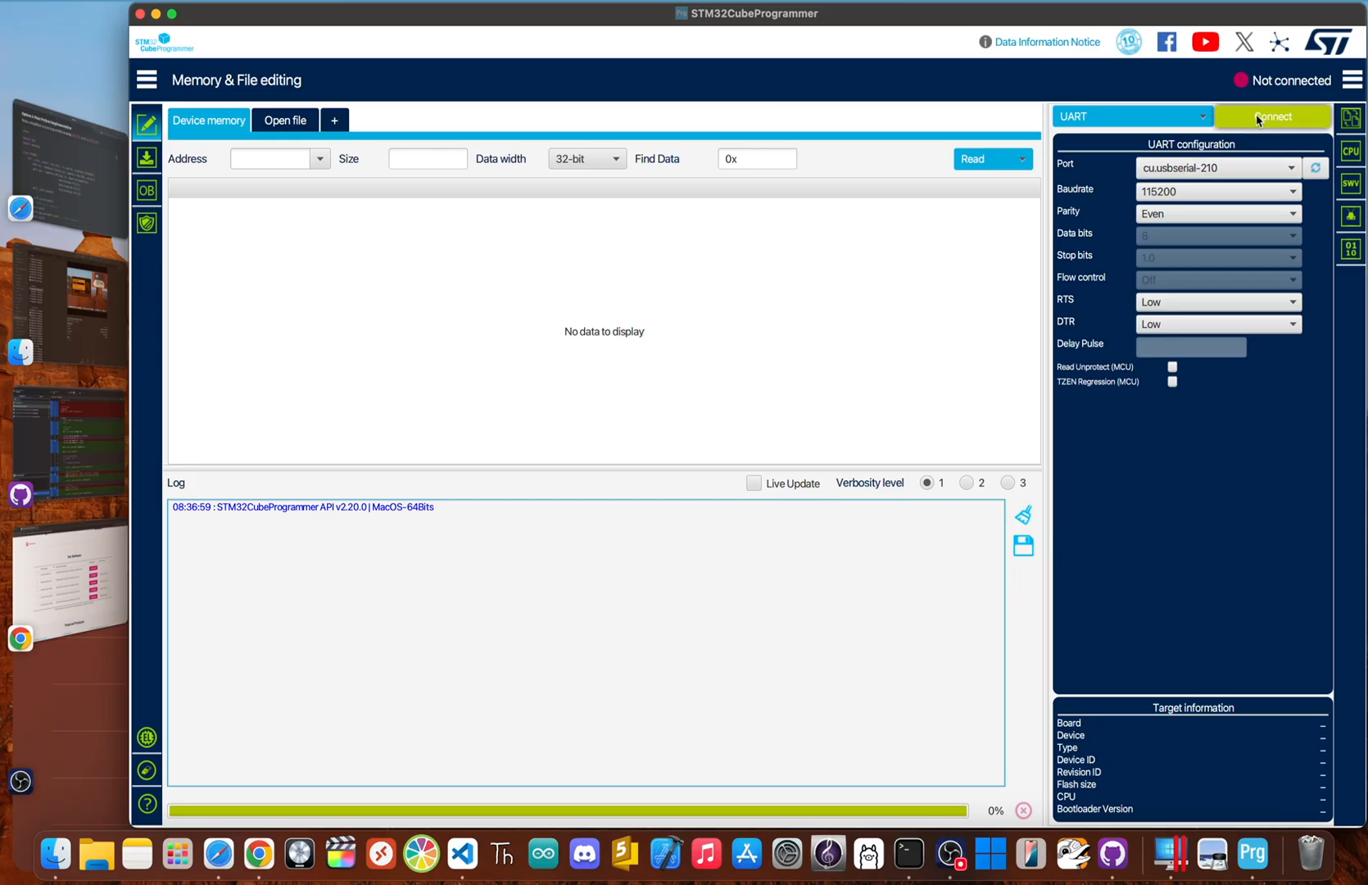
{"action": "left_click", "coordinate": [1271, 116]}
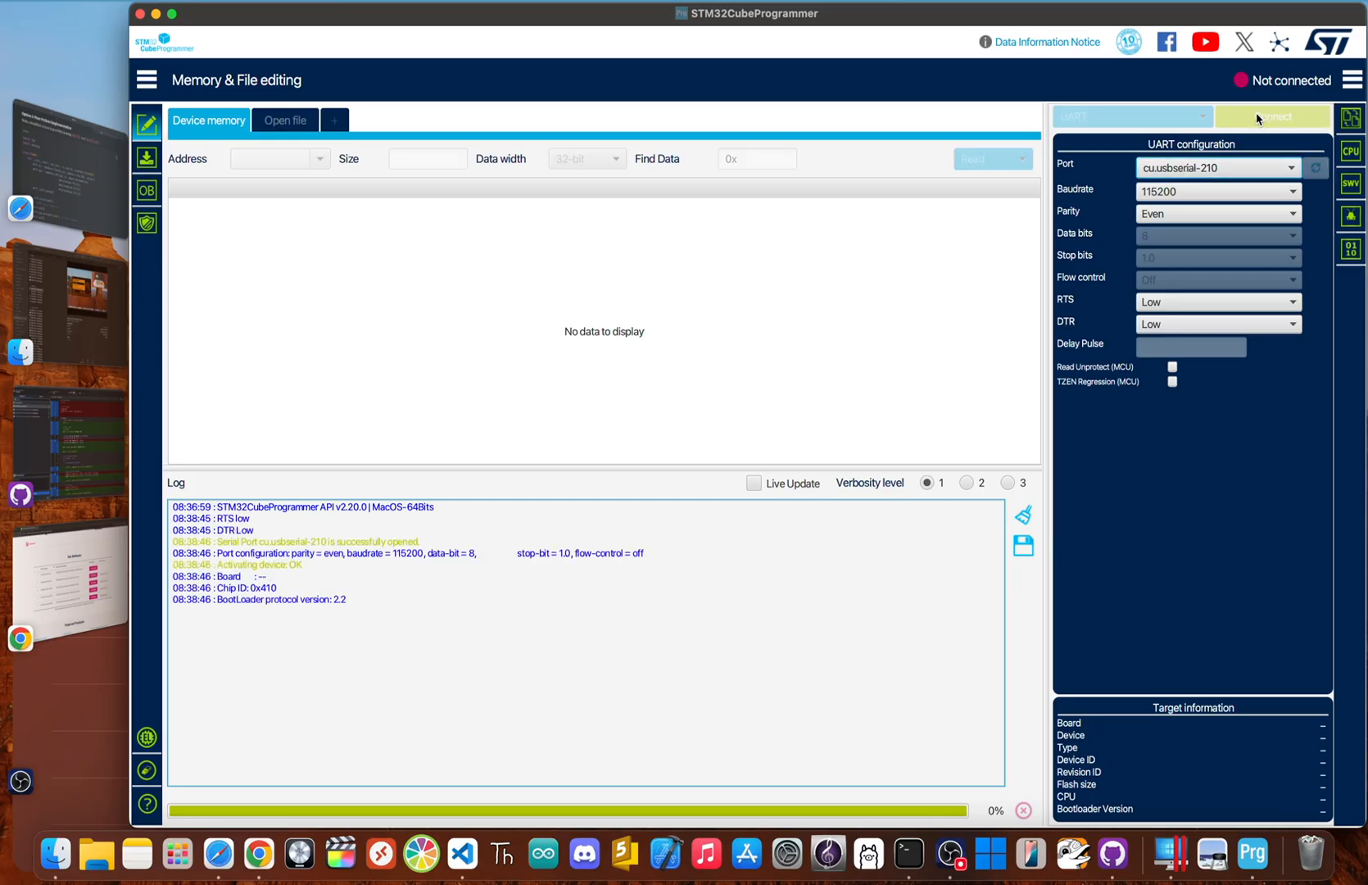
{"action": "left_click", "coordinate": [257, 853]}
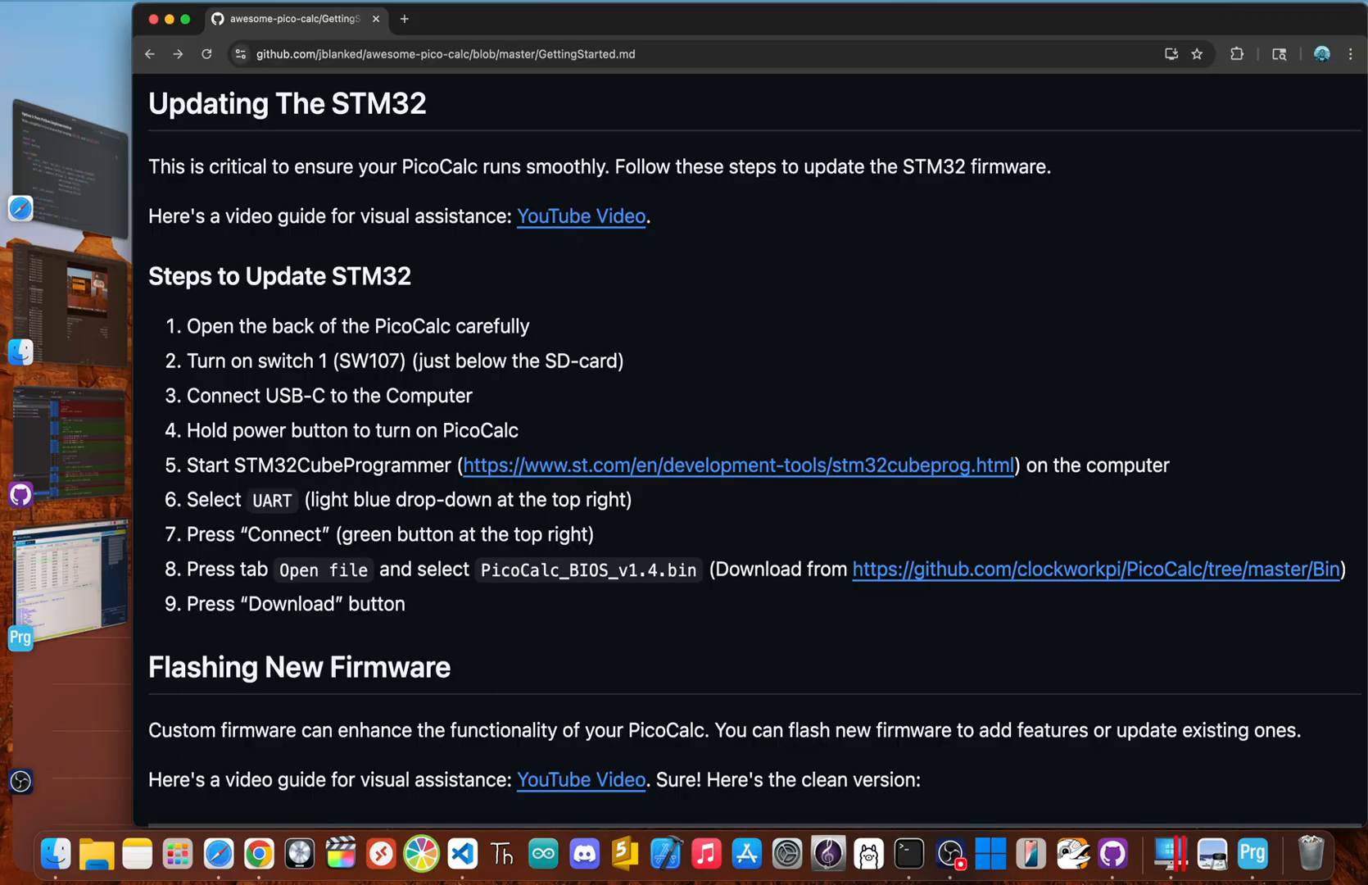
{"action": "mouse_move", "coordinate": [971, 572]}
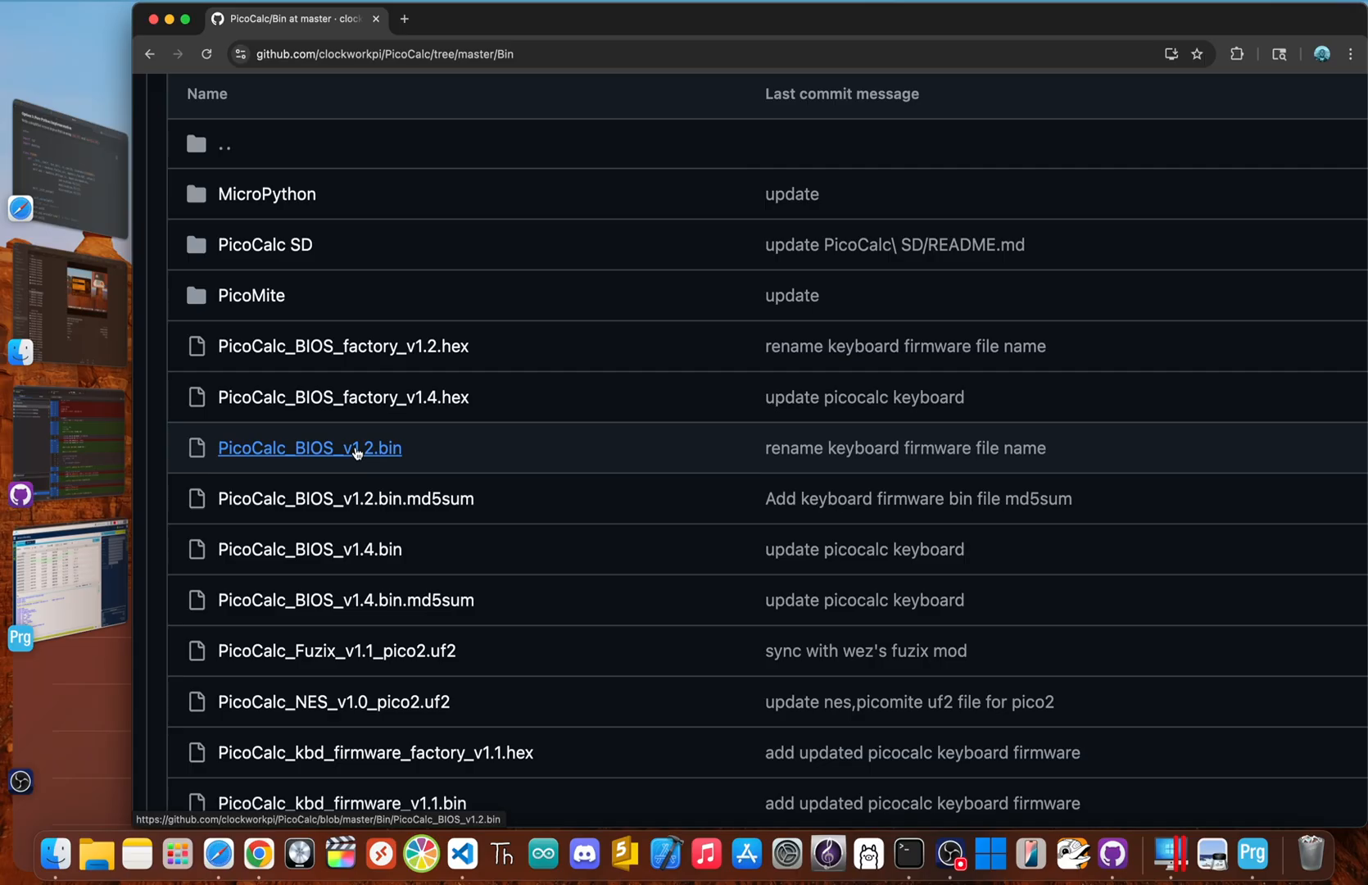
{"action": "mouse_move", "coordinate": [353, 448]}
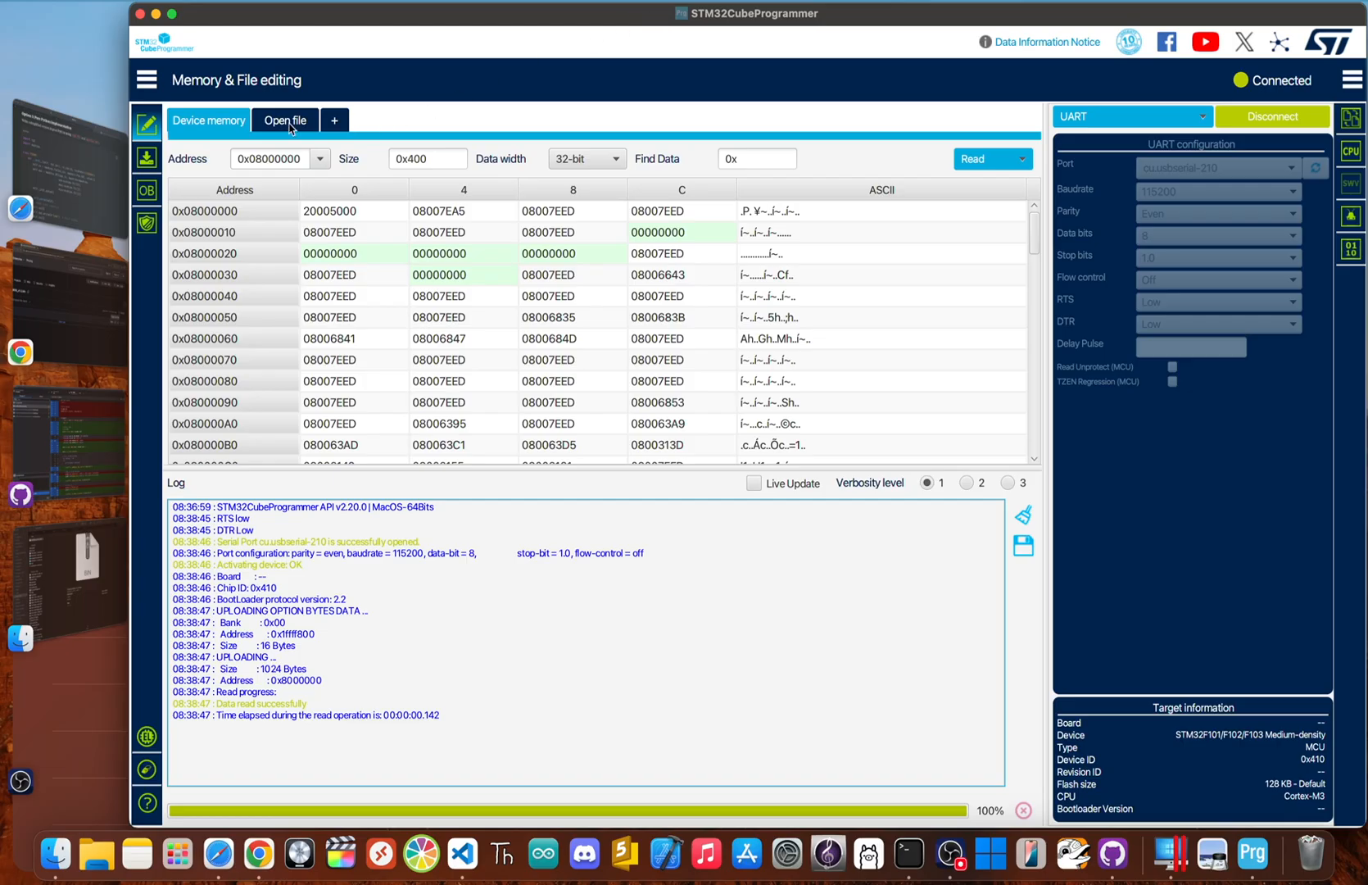
Load PicoCalc_BIOS_v1.2 (1).bin from Downloads and download it to the chip.
{"action": "left_click", "coordinate": [283, 120]}
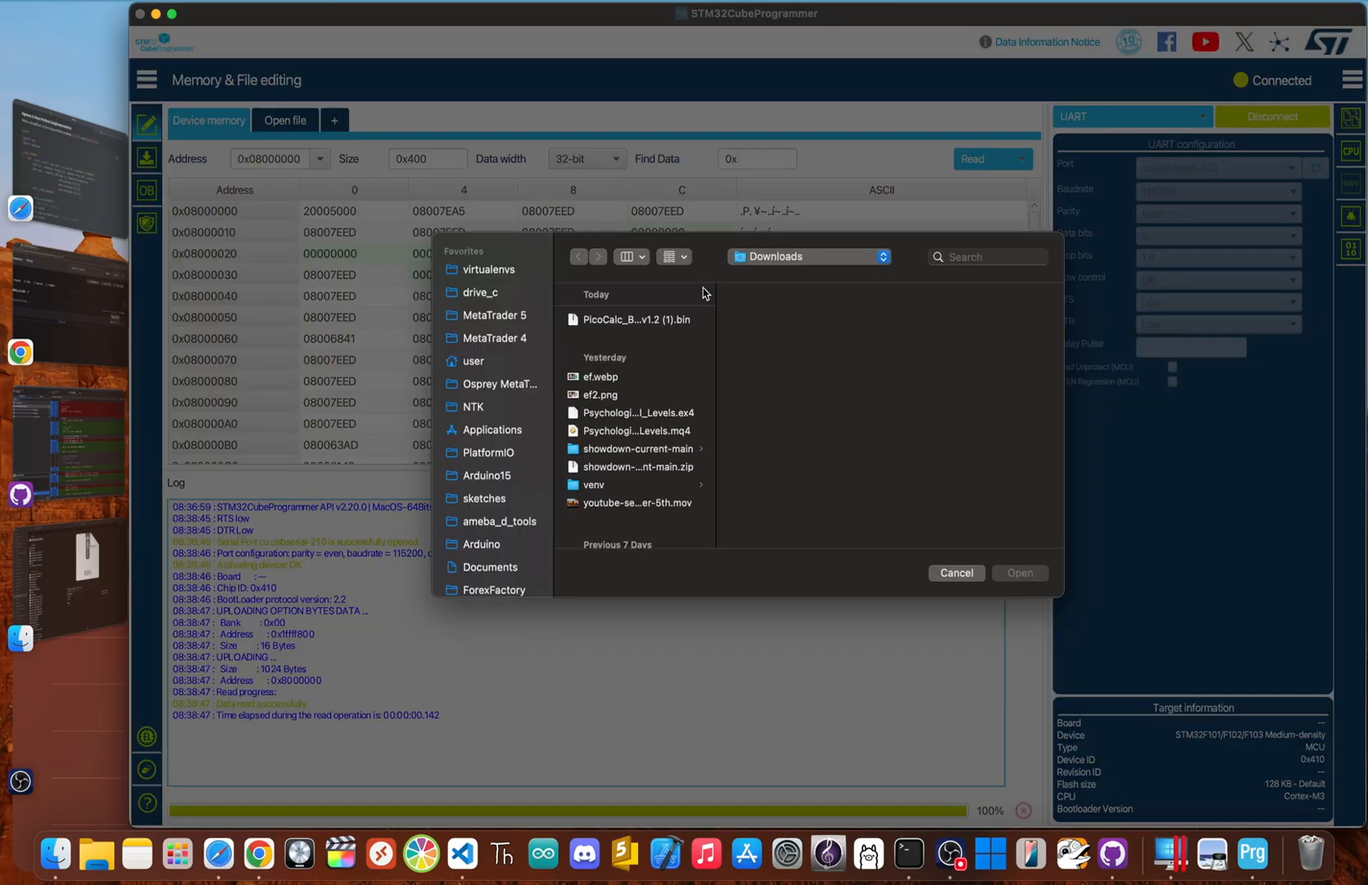
{"action": "left_click", "coordinate": [634, 319]}
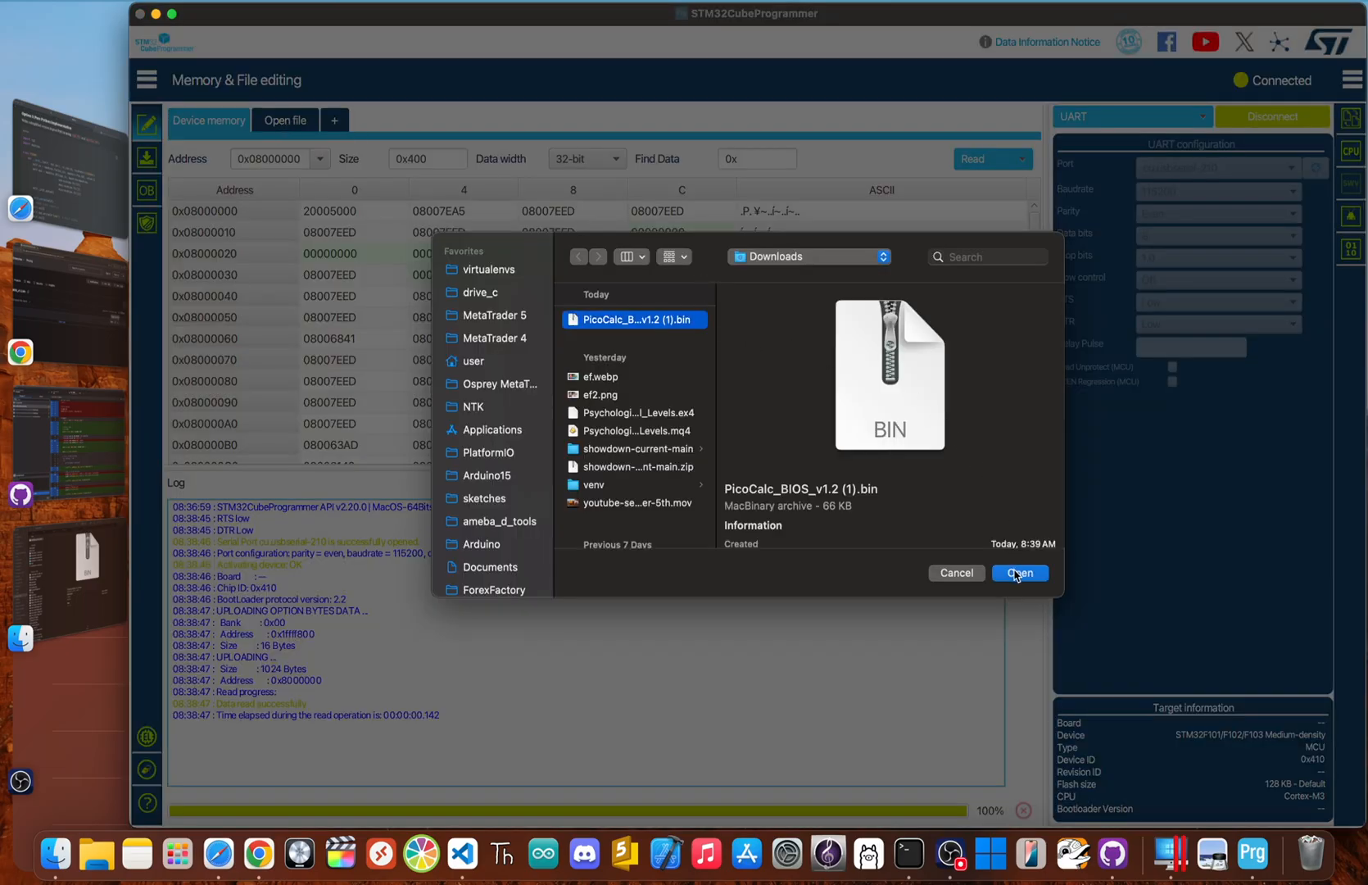
{"action": "left_click", "coordinate": [1019, 573]}
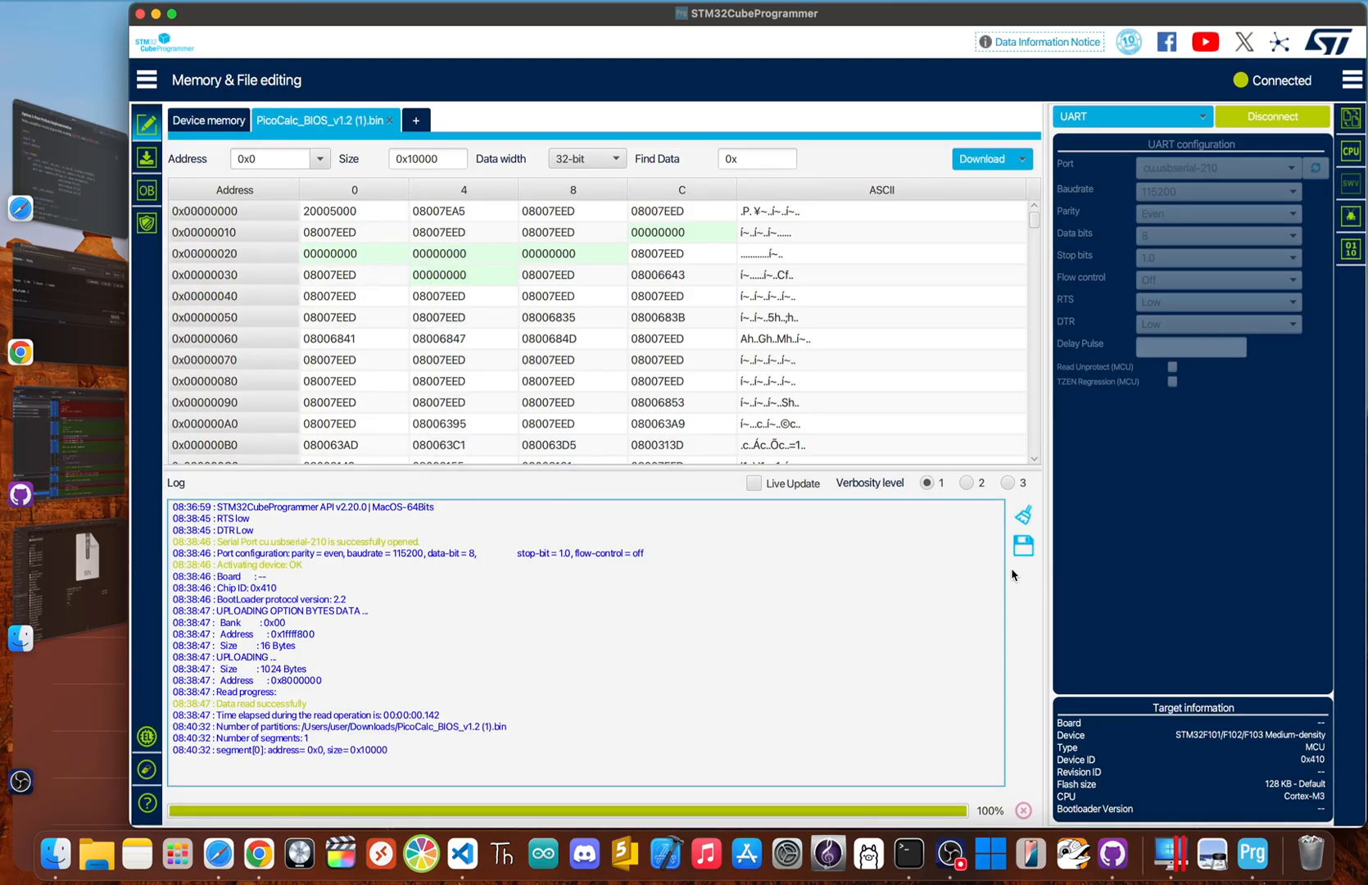
{"action": "mouse_move", "coordinate": [982, 159]}
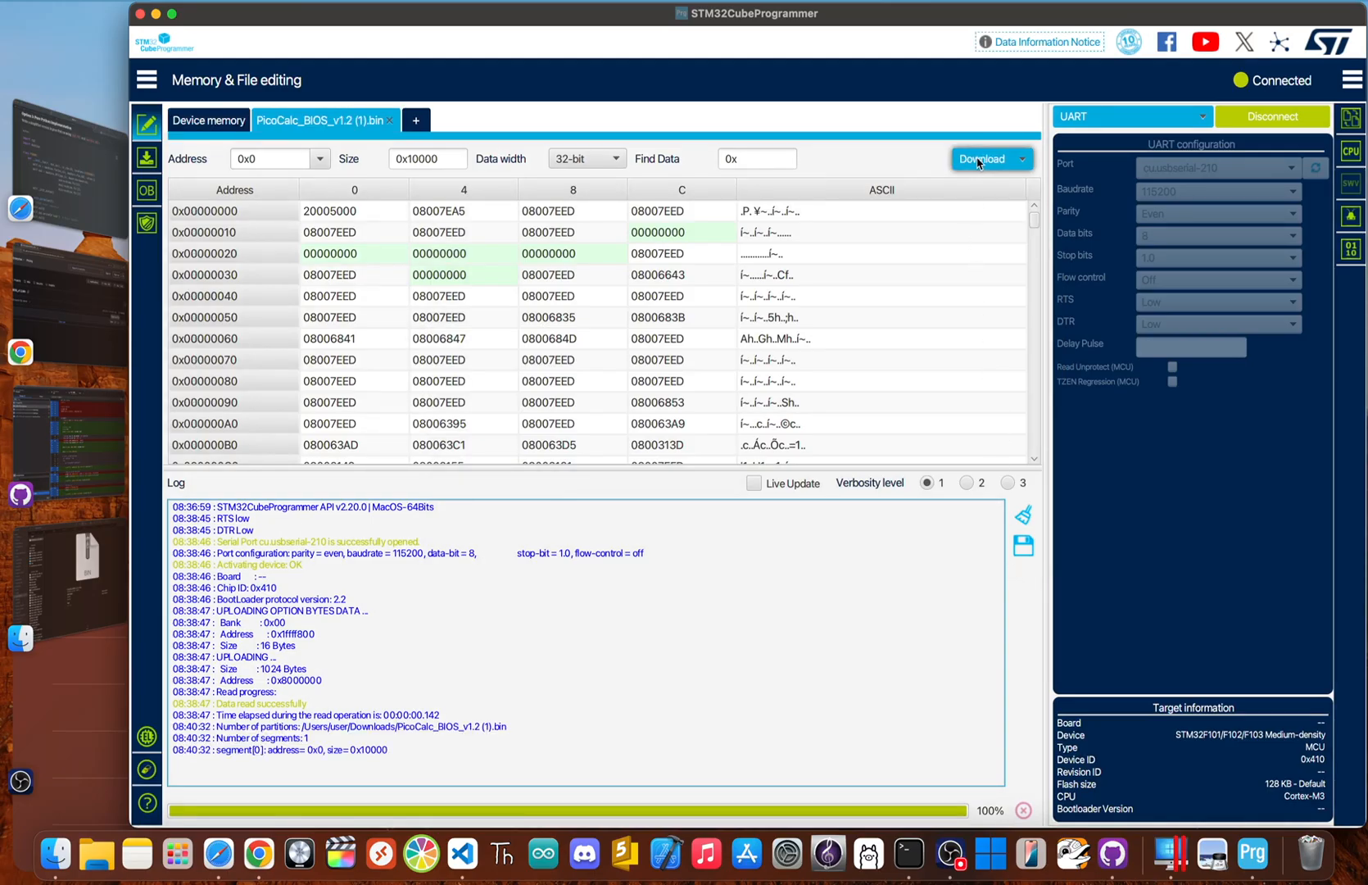
{"action": "left_click", "coordinate": [983, 159]}
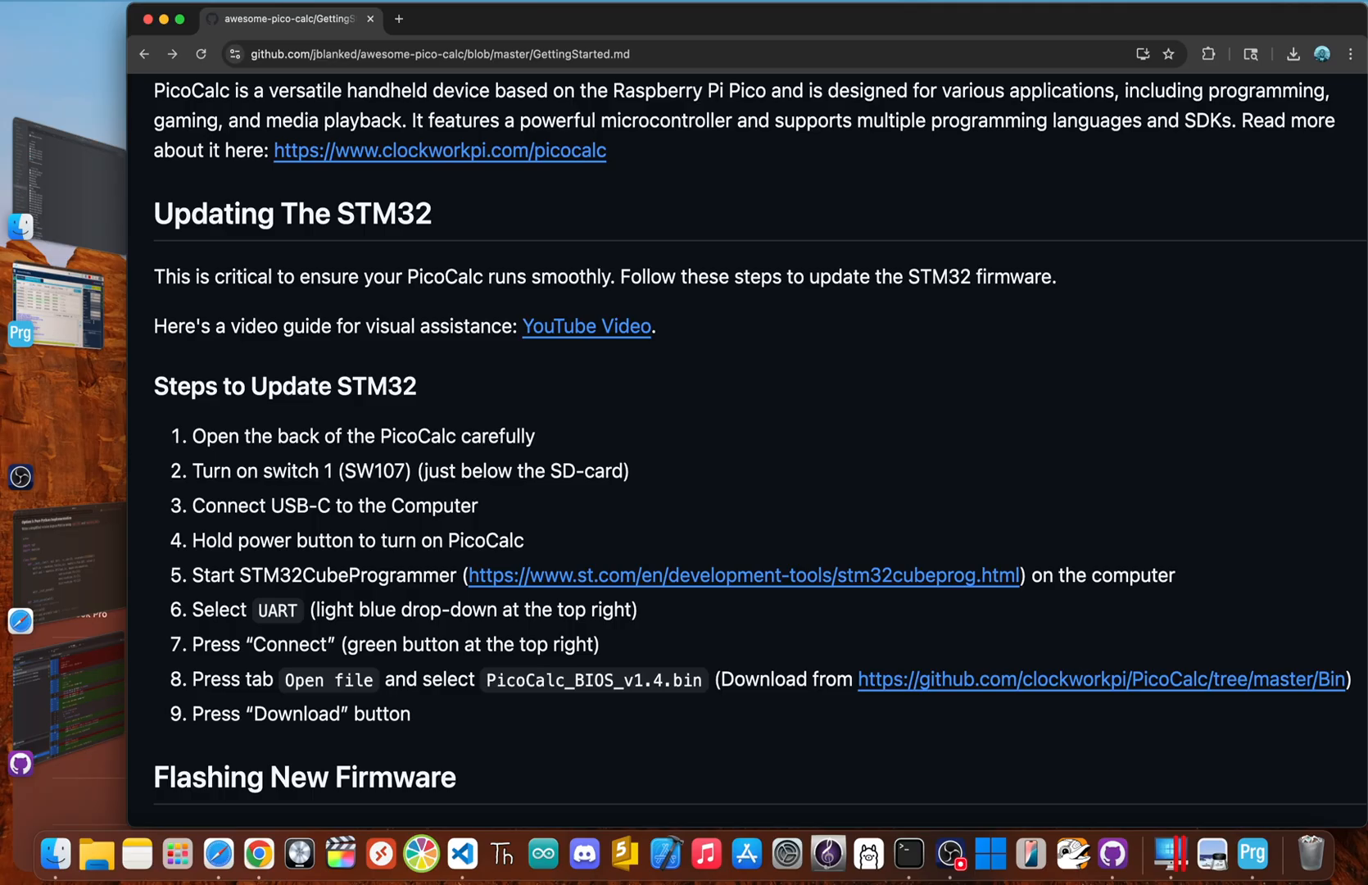
Scroll down through the GettingStarted.md guide on GitHub.
{"action": "scroll", "scroll_direction": "down", "scroll_amount": 3}
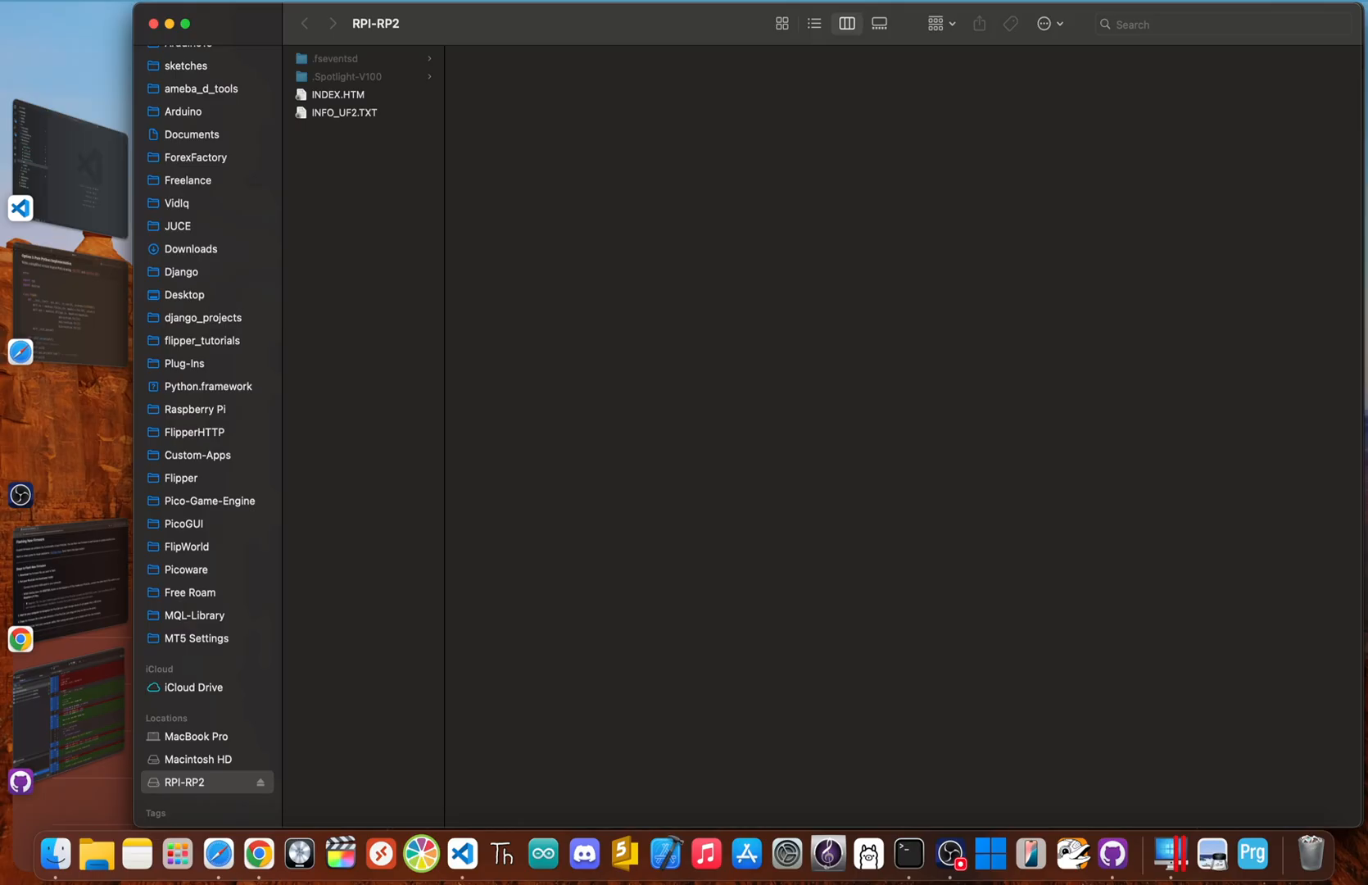
Return to the Flashing New Firmware section of GettingStarted.md in Chrome.
{"action": "left_click", "coordinate": [258, 852]}
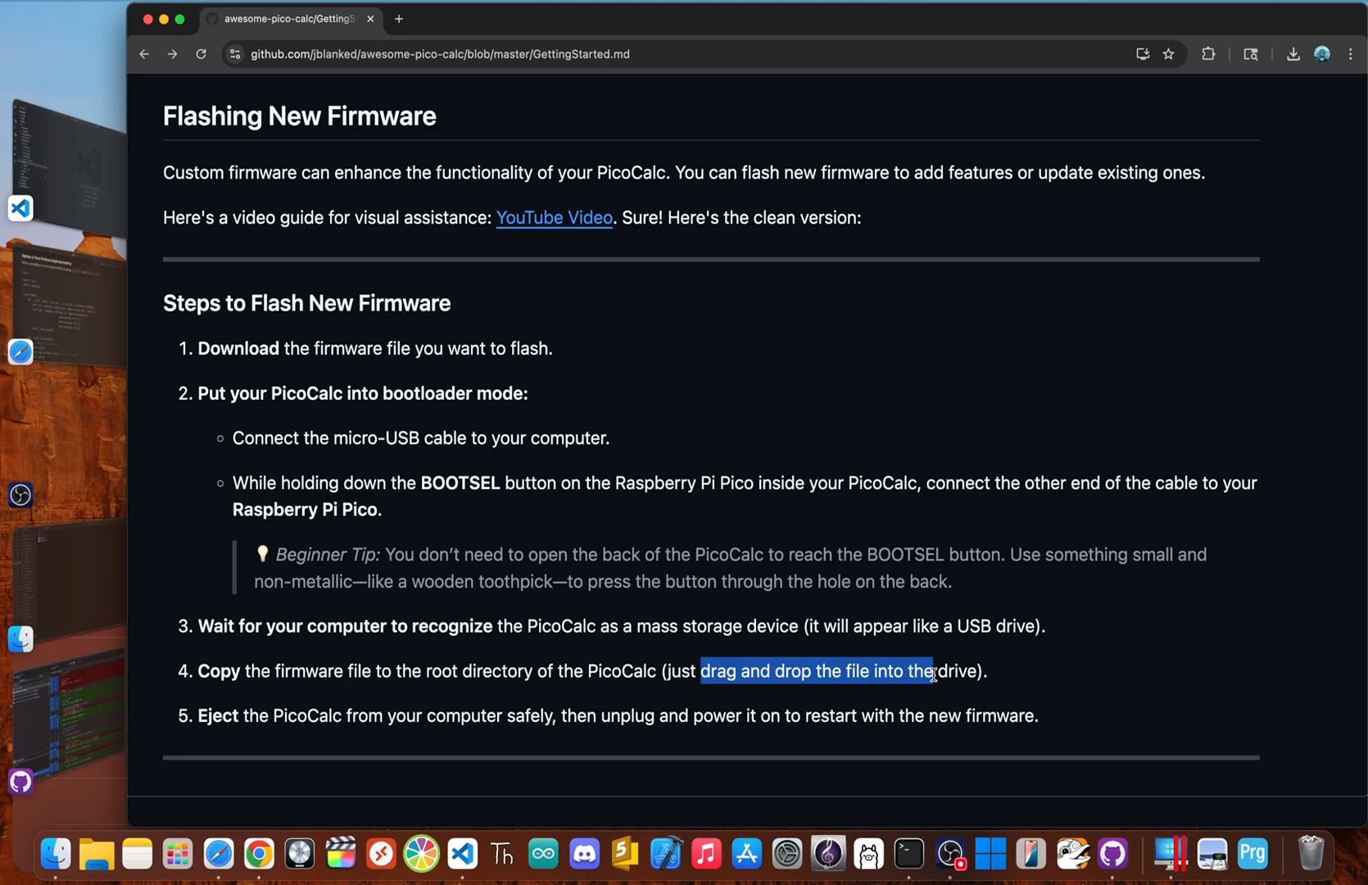
Scroll the awesome-pico-calc README to Community Projects and follow the Picoware link.
{"action": "left_click", "coordinate": [145, 53]}
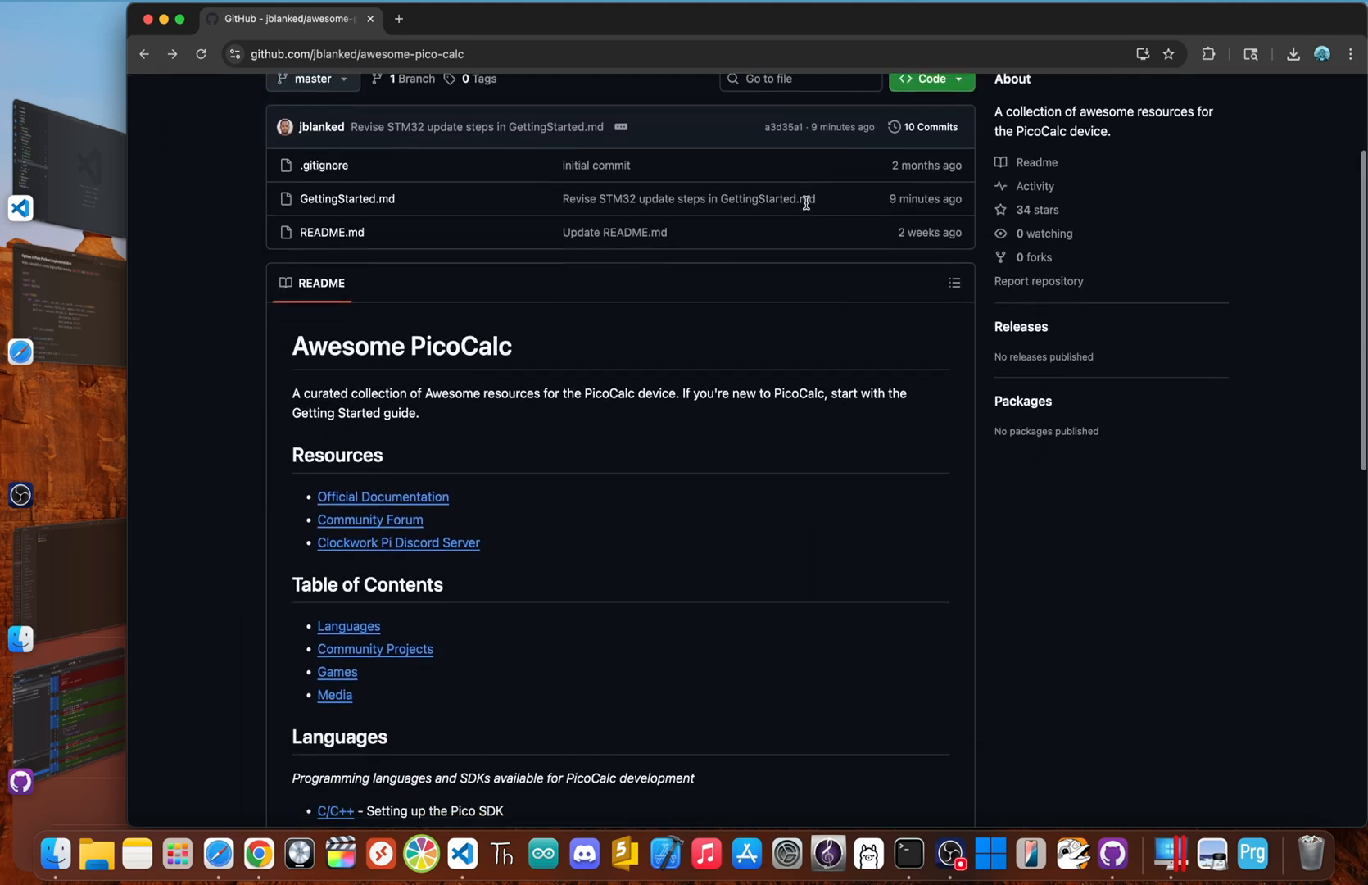
{"action": "scroll", "scroll_direction": "down", "scroll_amount": 3}
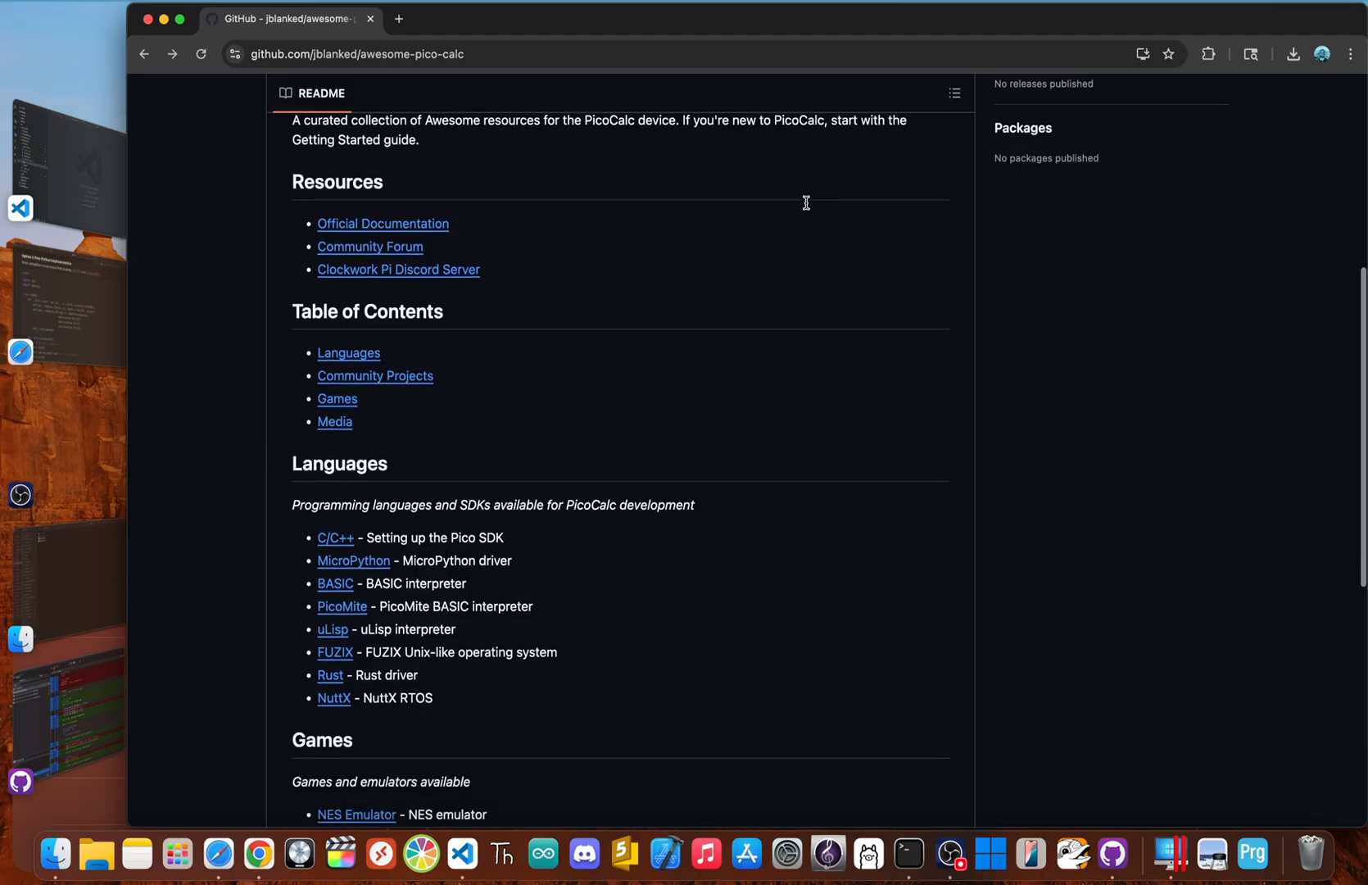
{"action": "scroll", "scroll_direction": "down", "scroll_amount": 3}
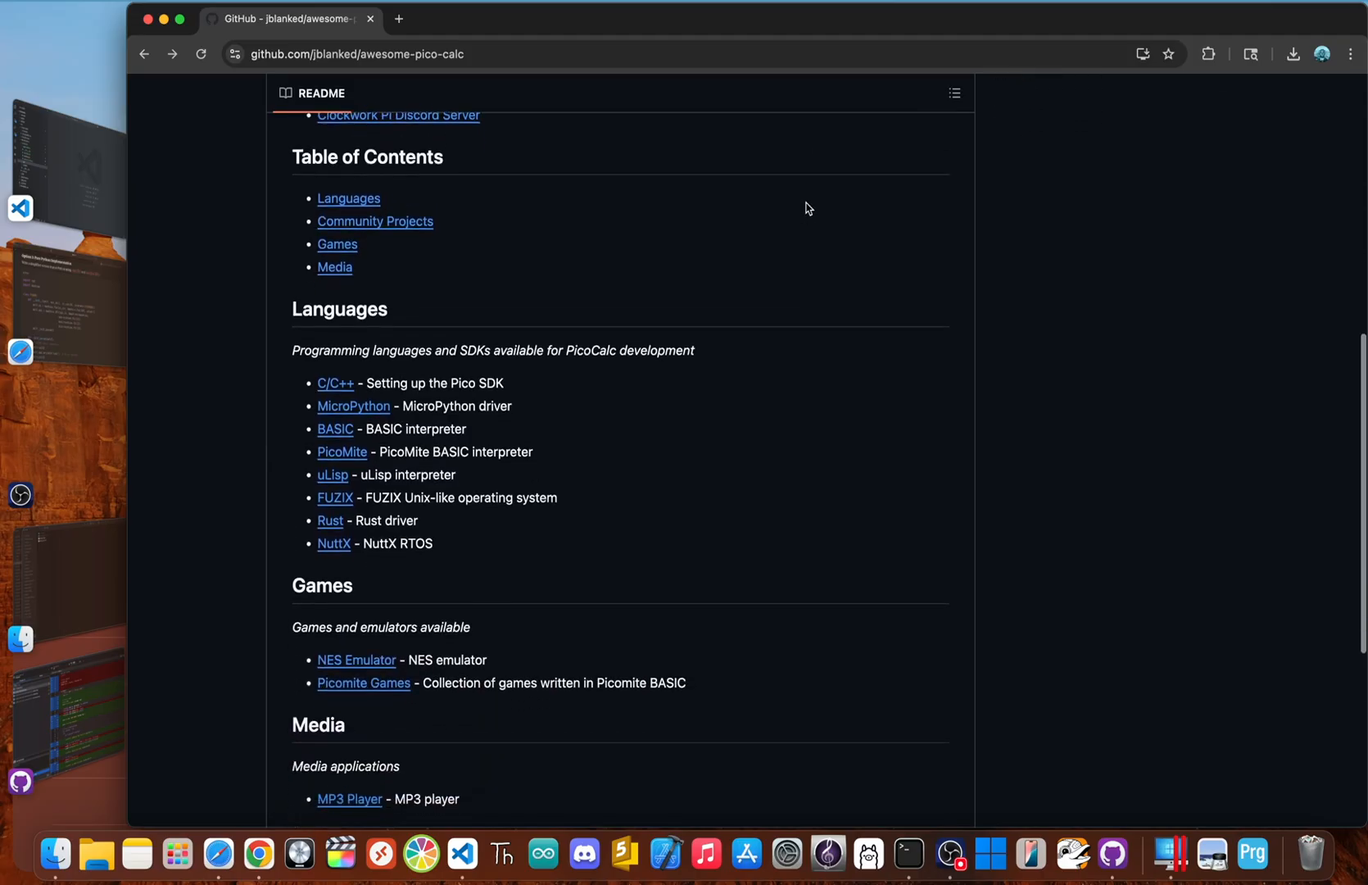
{"action": "scroll", "scroll_direction": "down", "scroll_amount": 3}
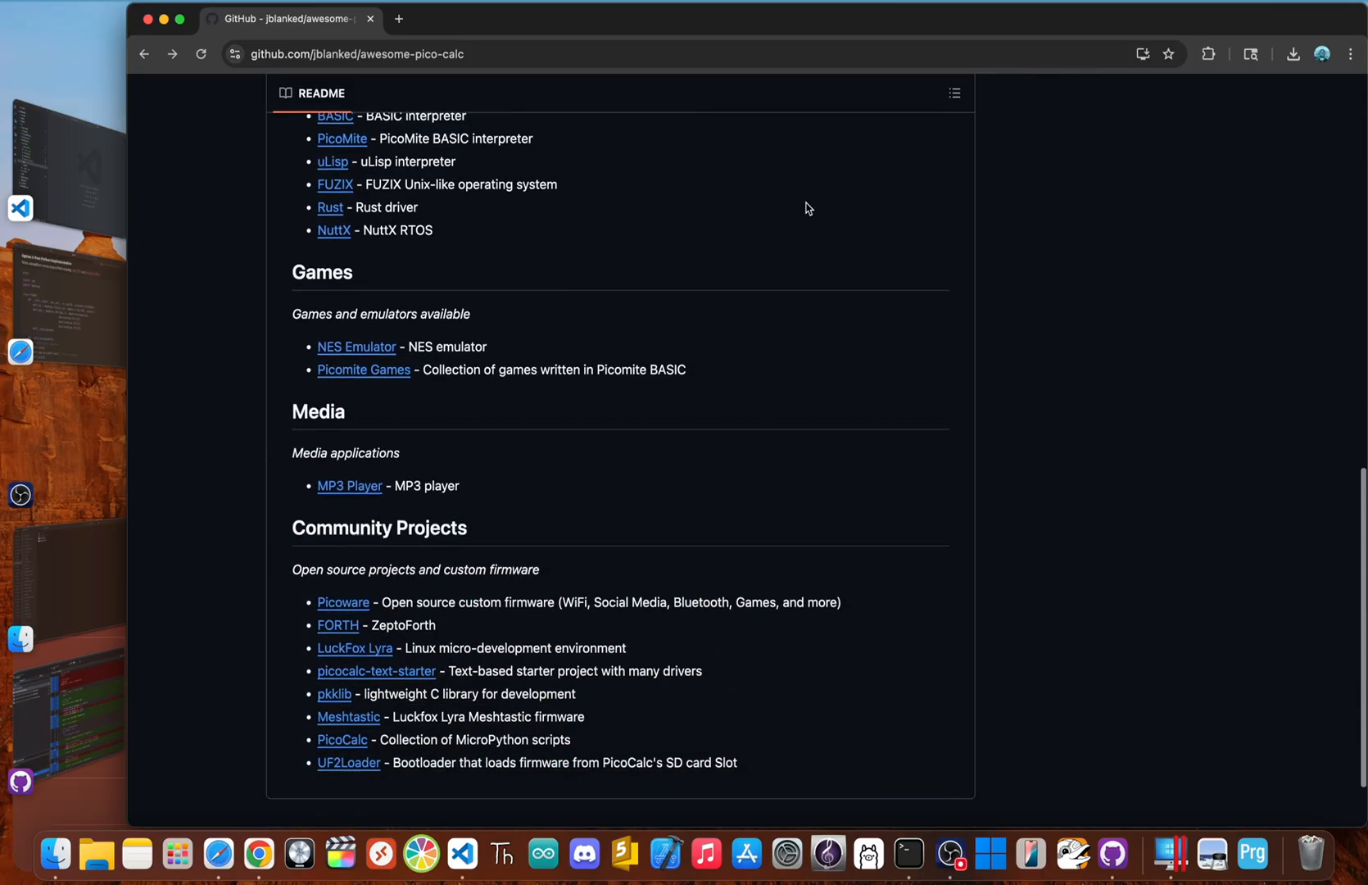
{"action": "scroll", "scroll_direction": "down", "scroll_amount": 3}
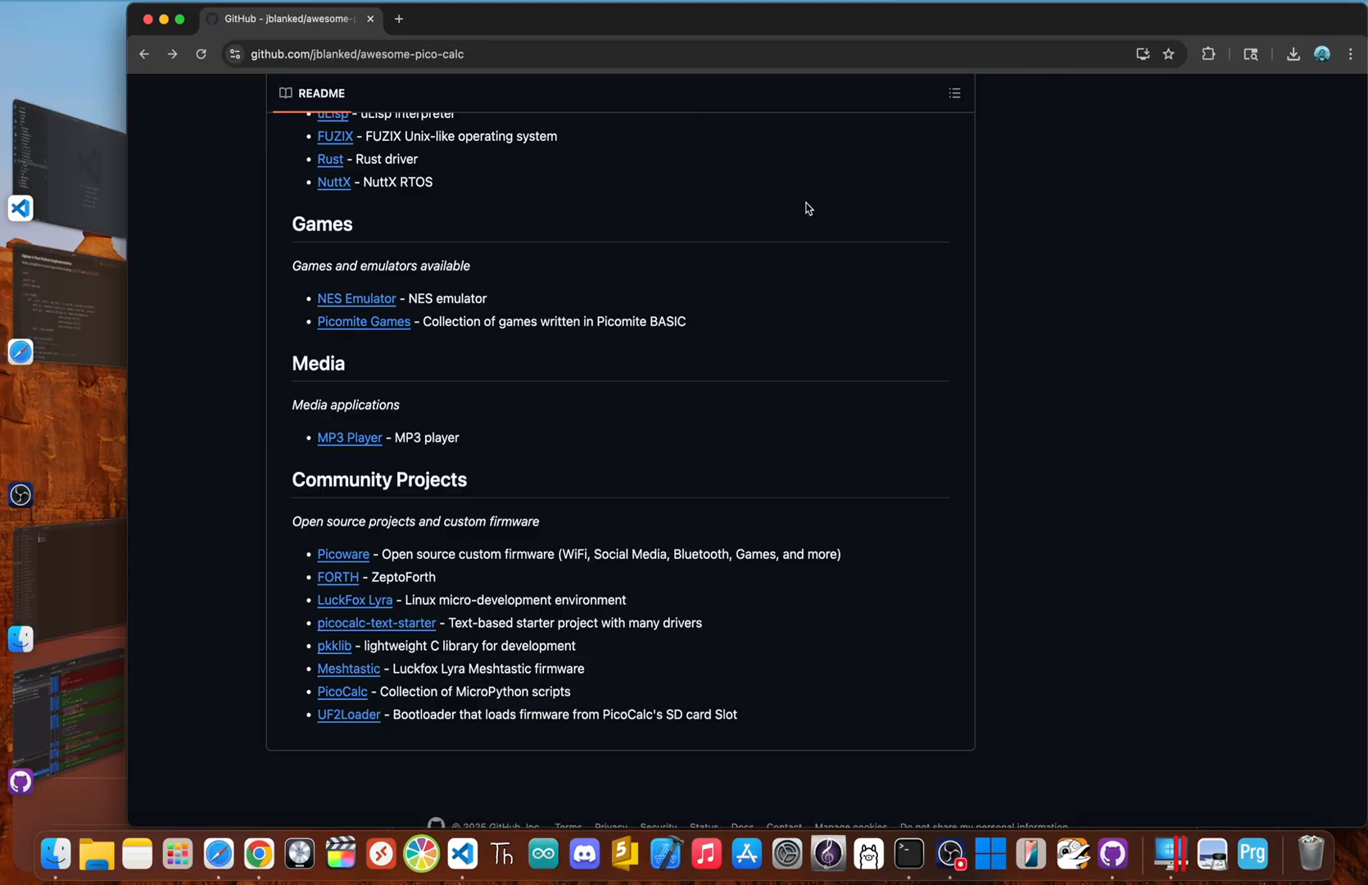
{"action": "mouse_move", "coordinate": [343, 558]}
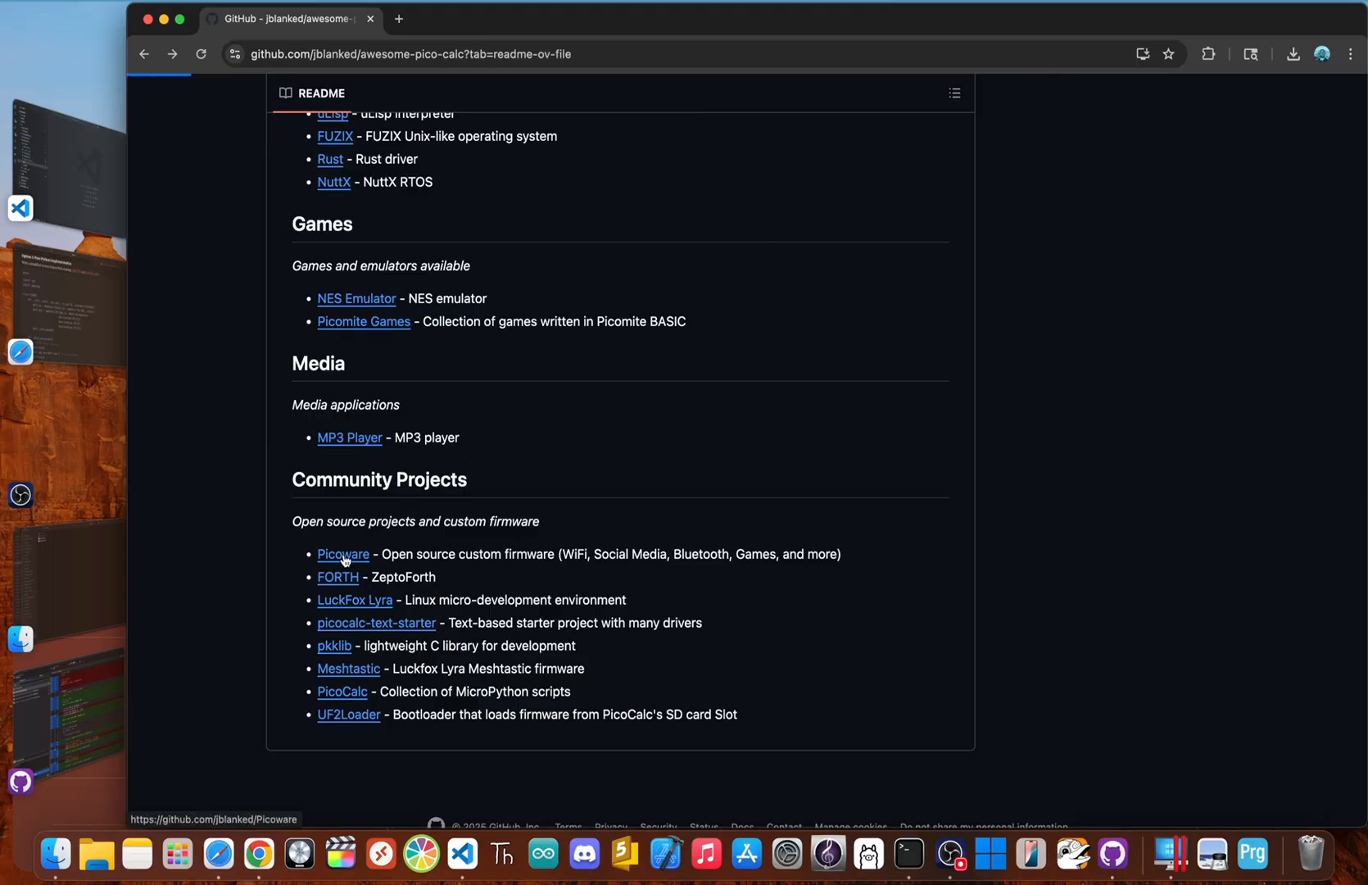
{"action": "left_click", "coordinate": [342, 553]}
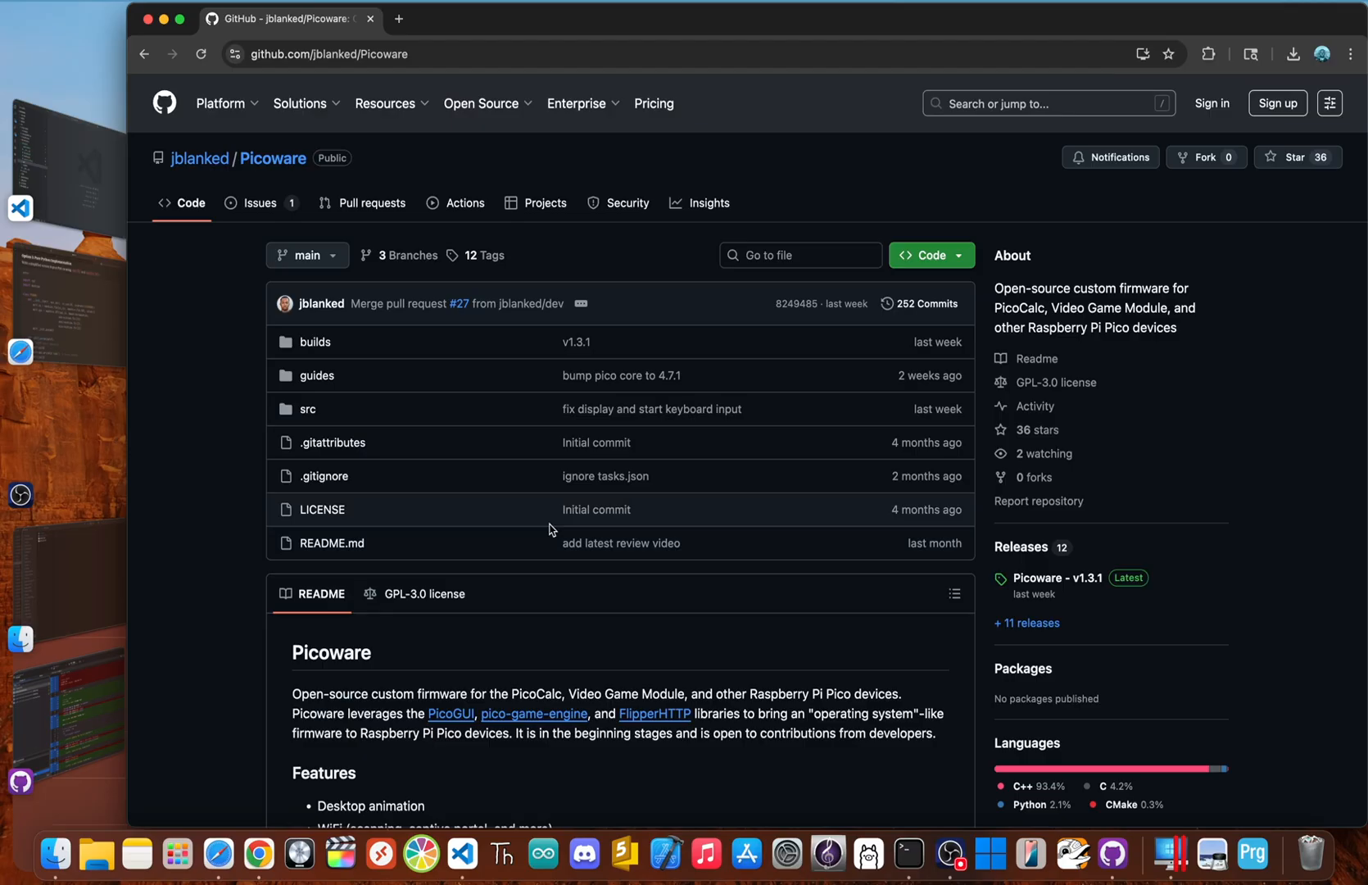
{"action": "mouse_move", "coordinate": [314, 342]}
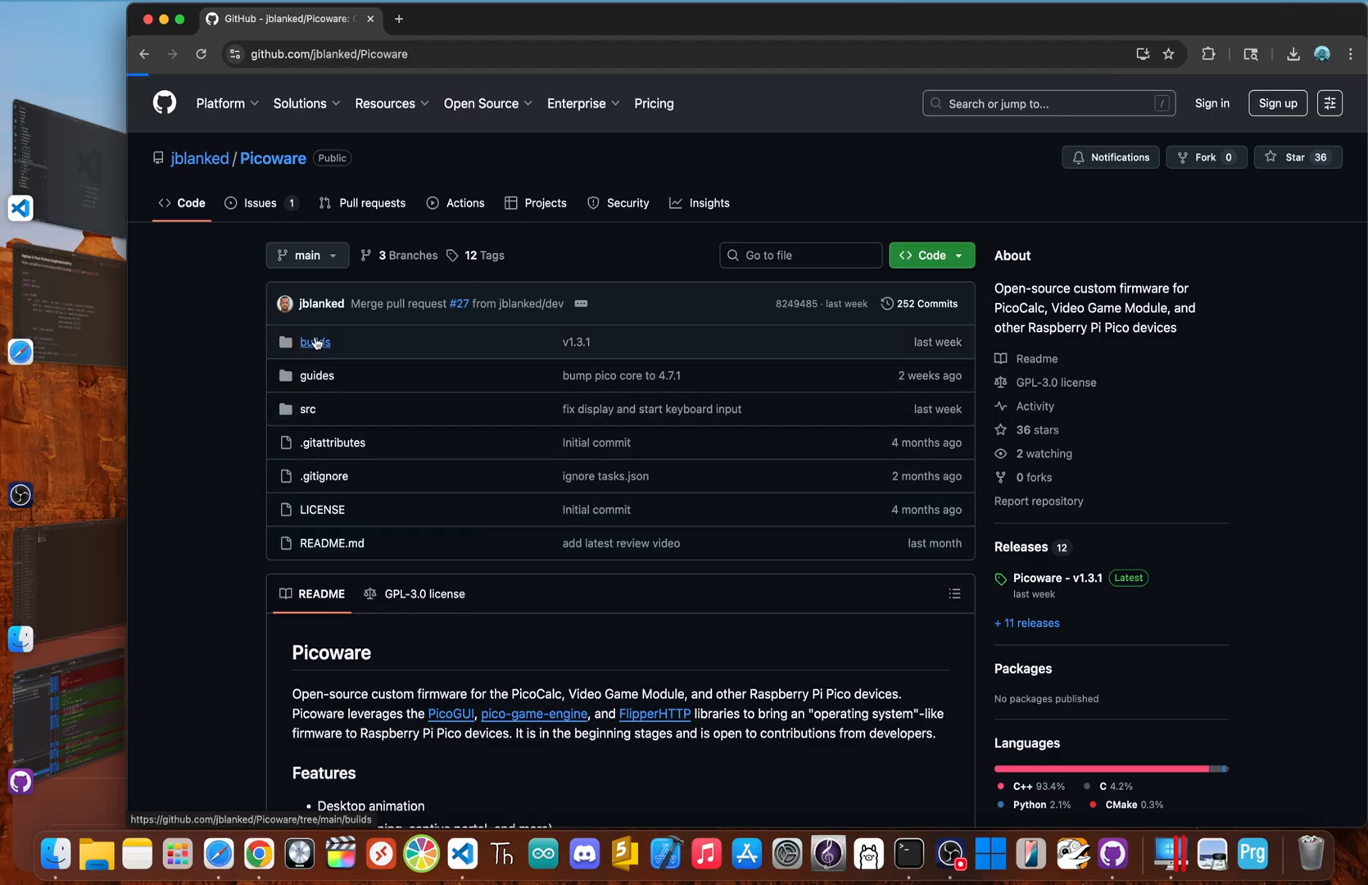
Open Picoware's builds/SDK folder listing the Pico, Pico2, Pico2W and PicoW UF2 files.
{"action": "left_click", "coordinate": [315, 341]}
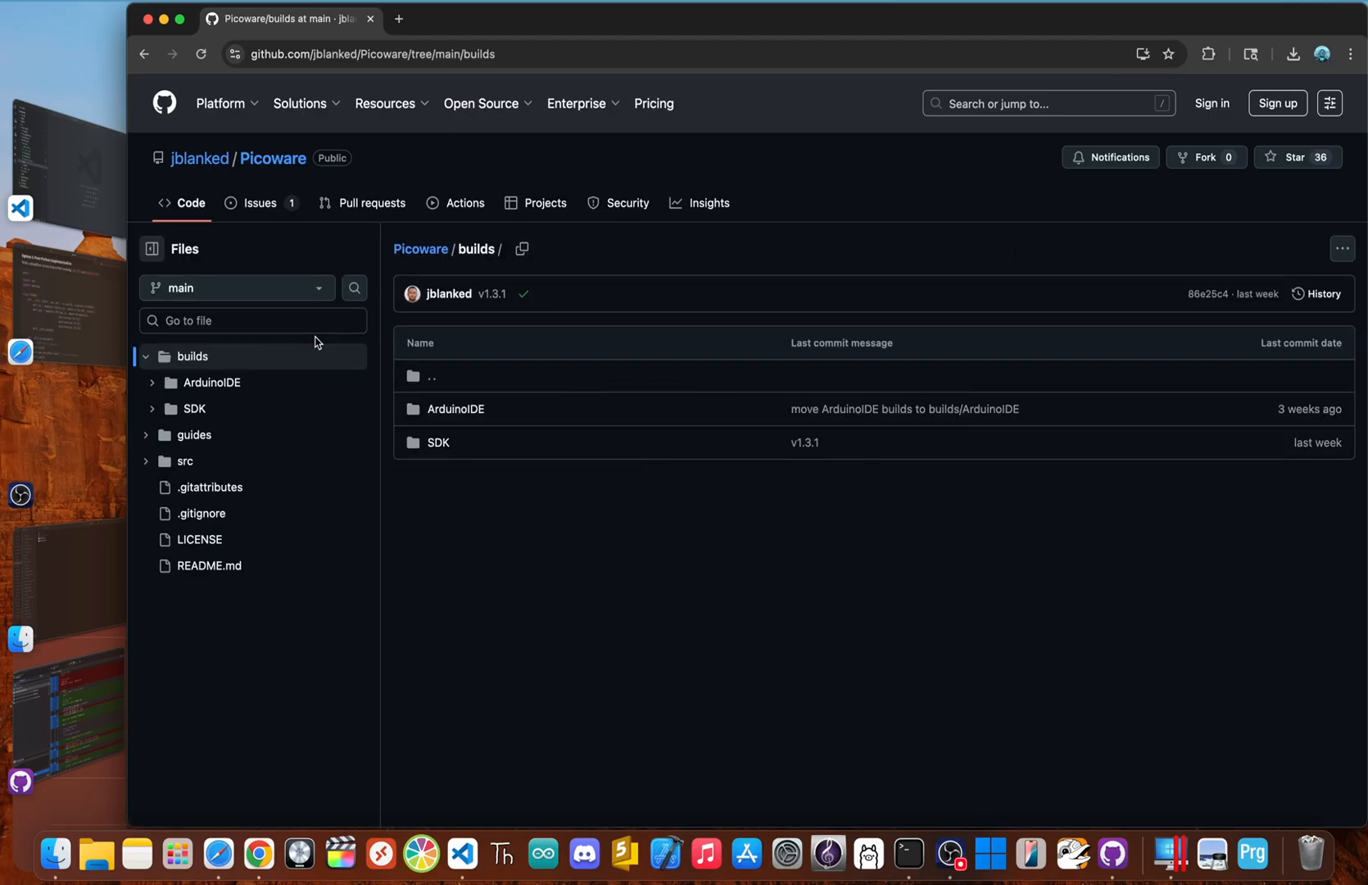
{"action": "left_click", "coordinate": [438, 442]}
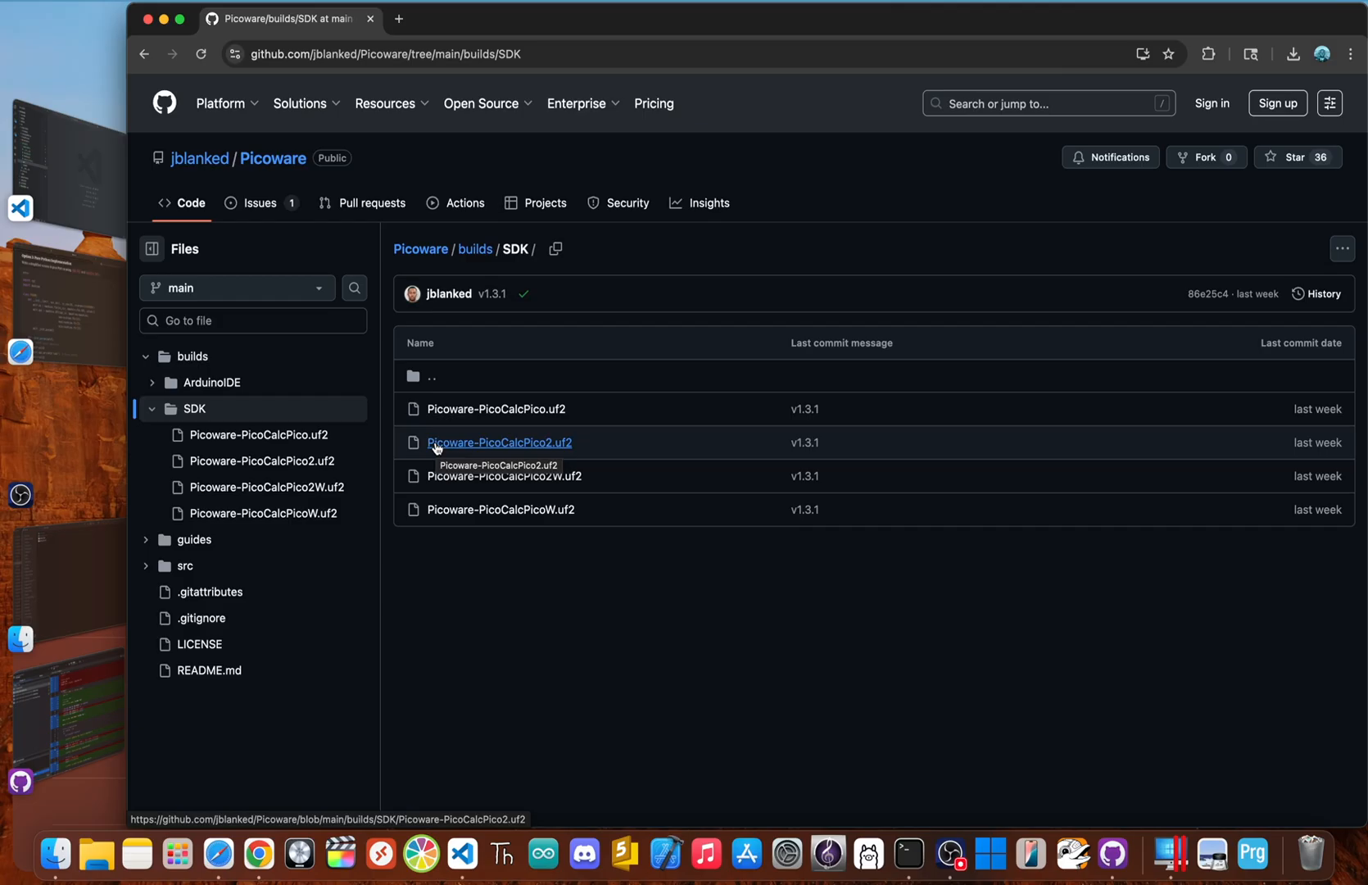
{"action": "mouse_move", "coordinate": [600, 417]}
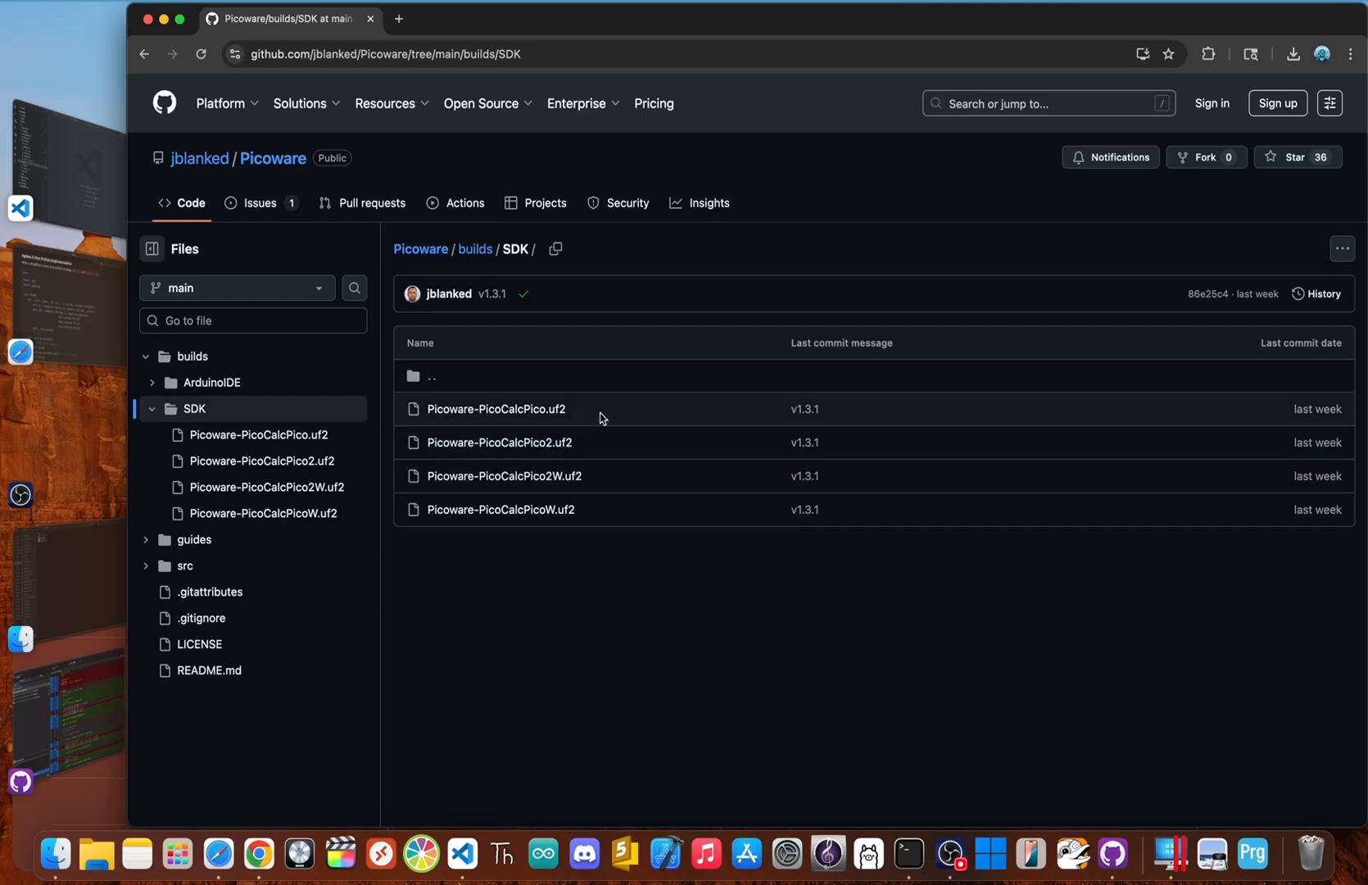